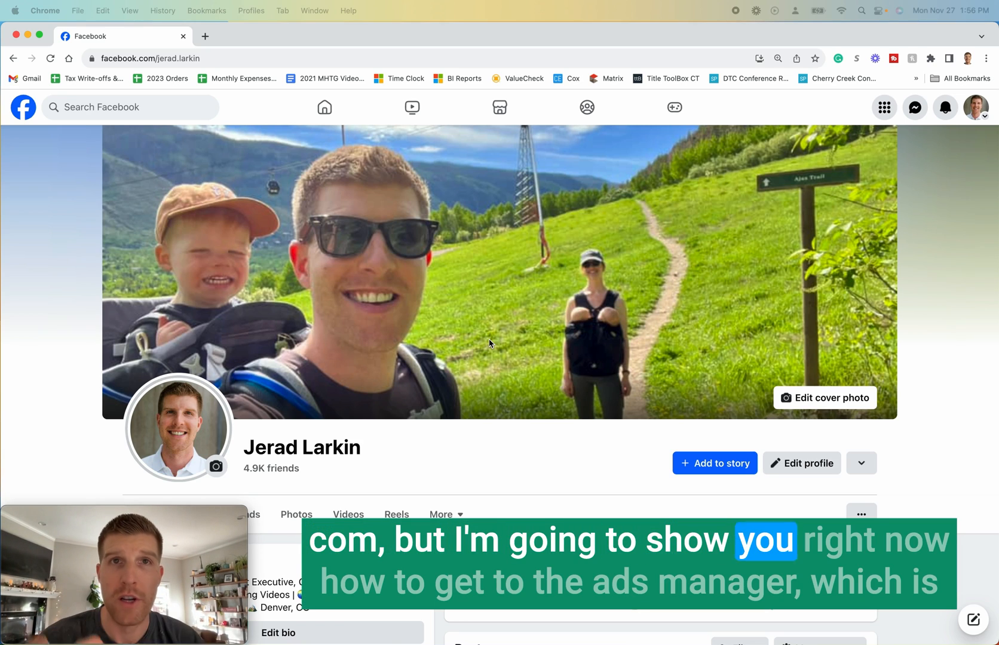
mouse_move(750, 170)
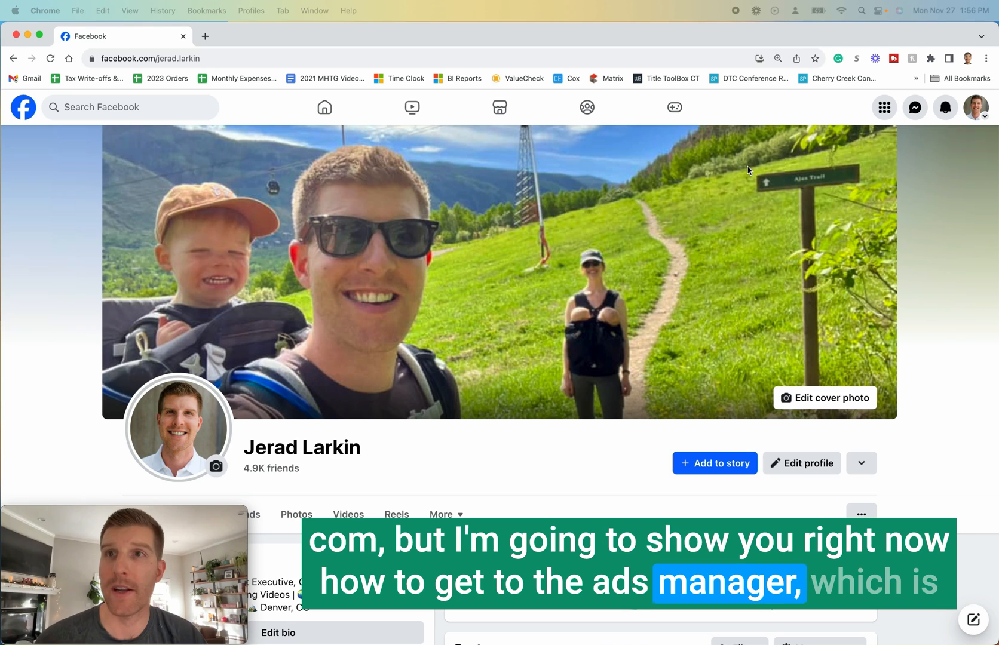
mouse_move(767, 41)
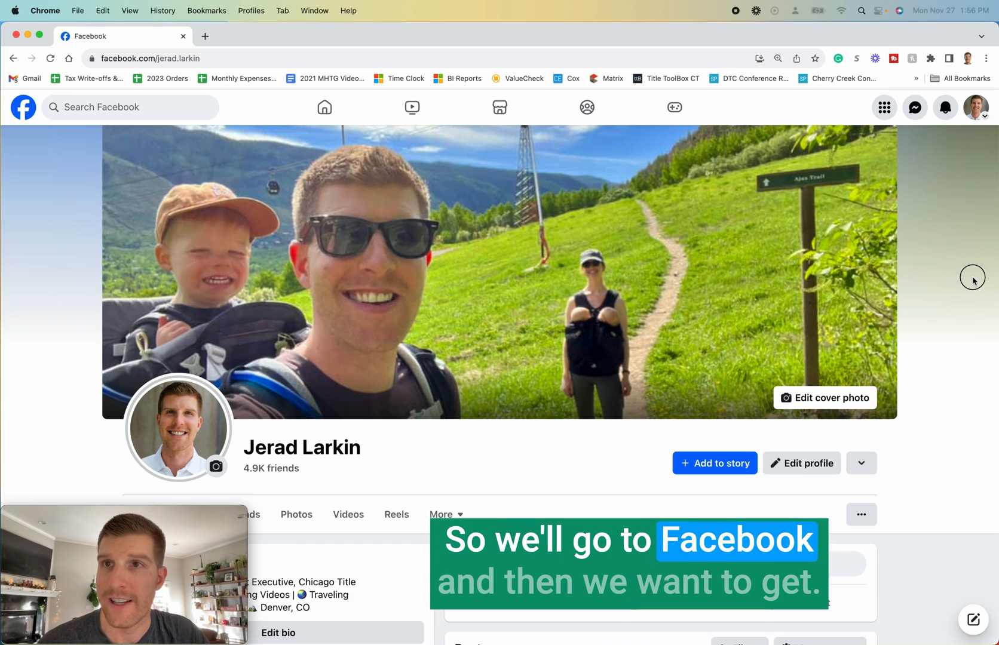
mouse_move(885, 107)
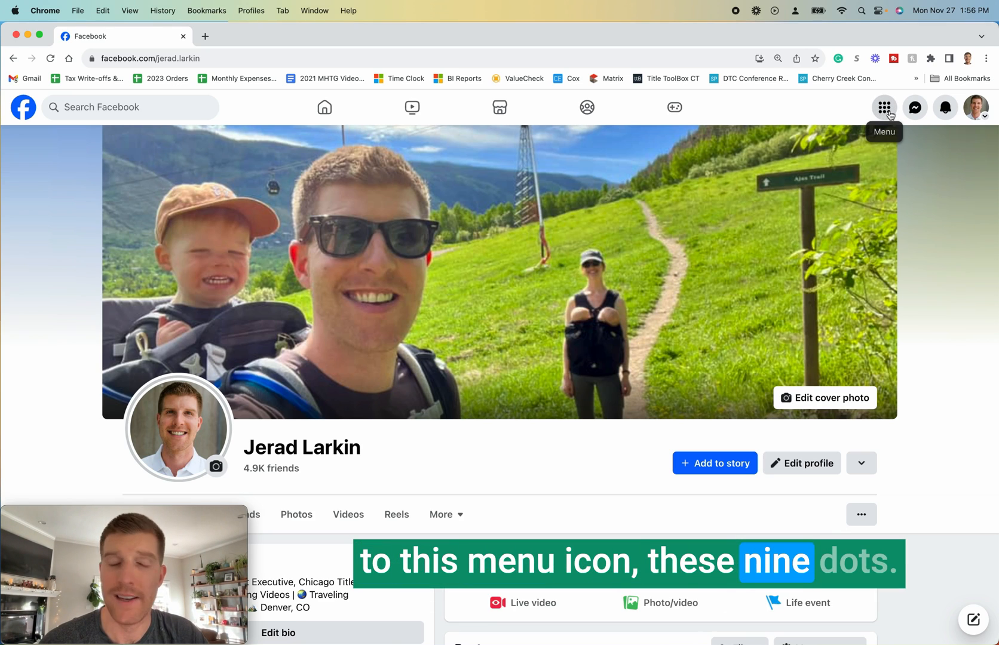
- Go from Facebook's nine-dot menu to Ads Manager under Professional
left_click(884, 108)
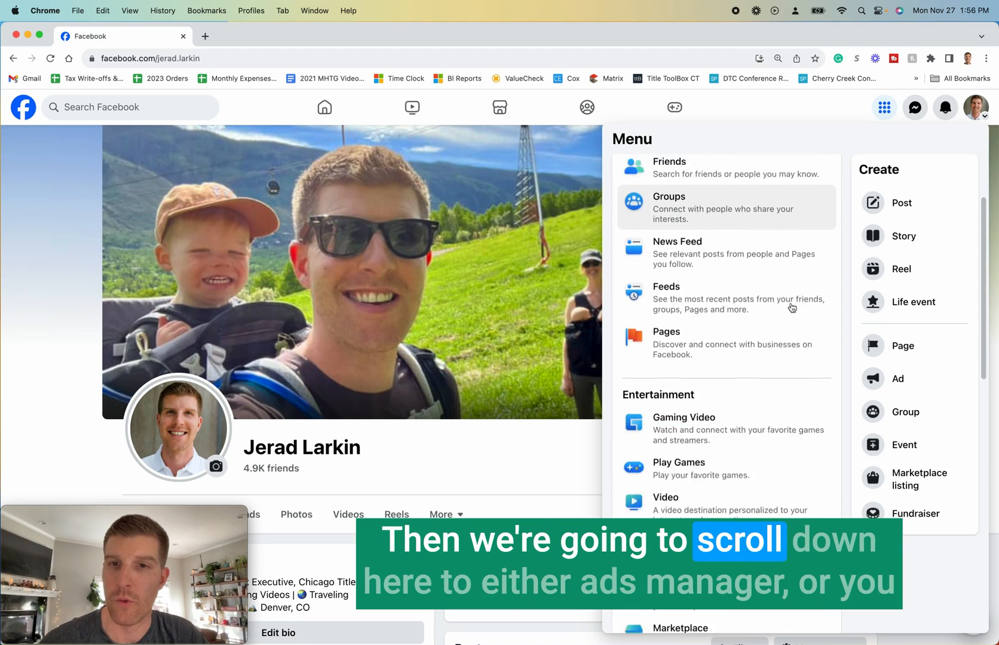
scroll("down", 3)
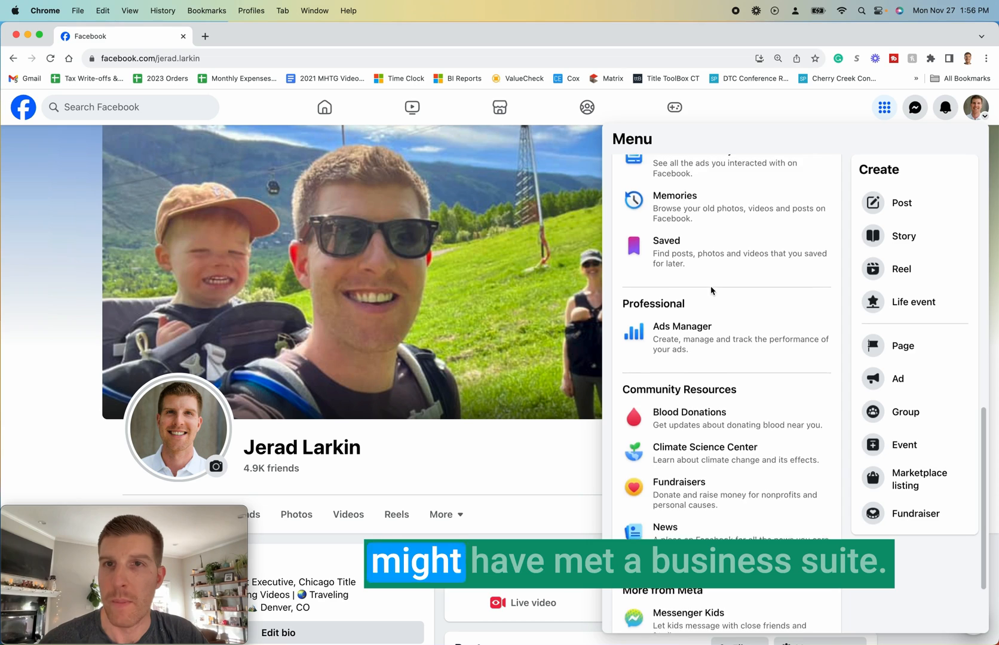
scroll("up", 3)
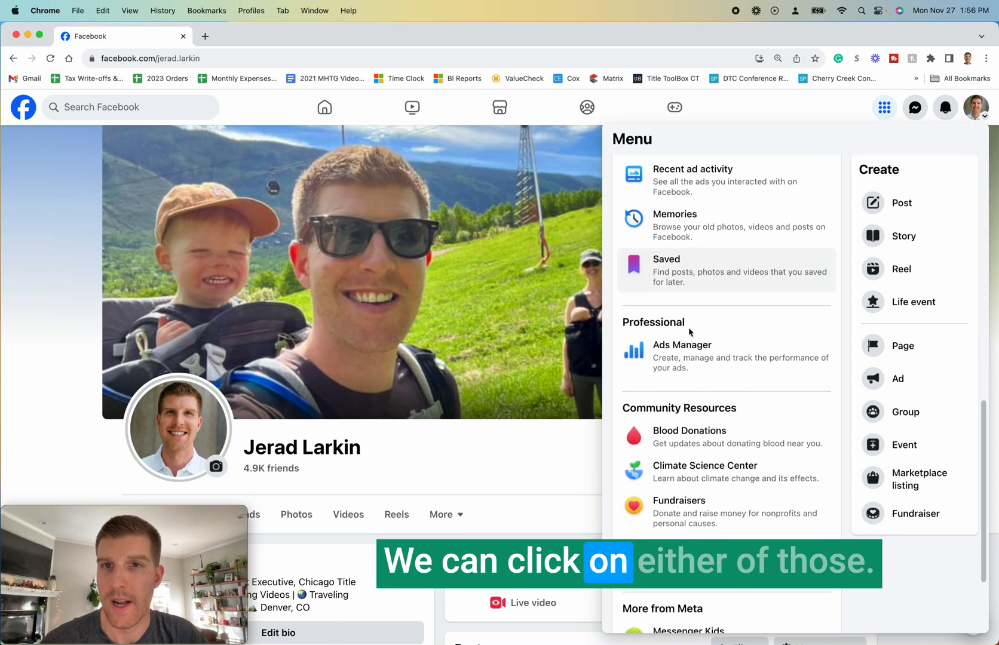
left_click(681, 344)
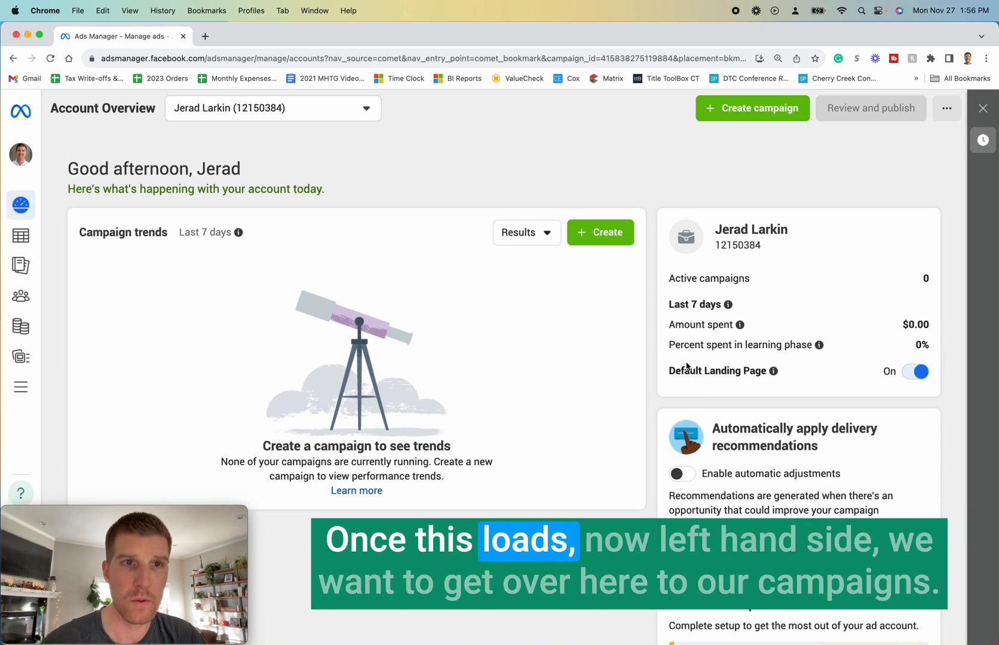
mouse_move(87, 355)
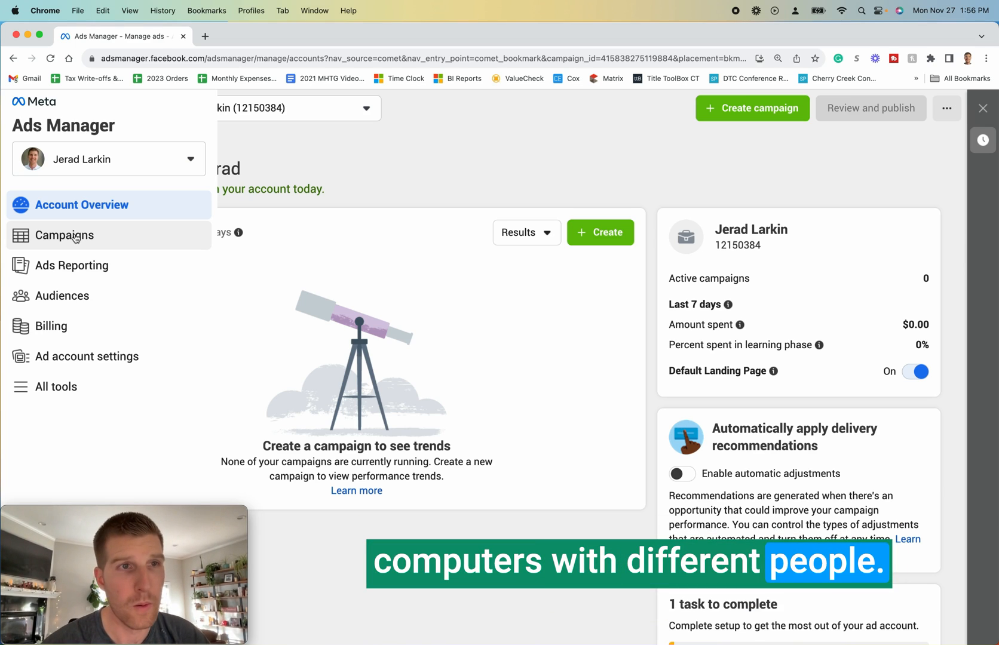
mouse_move(79, 283)
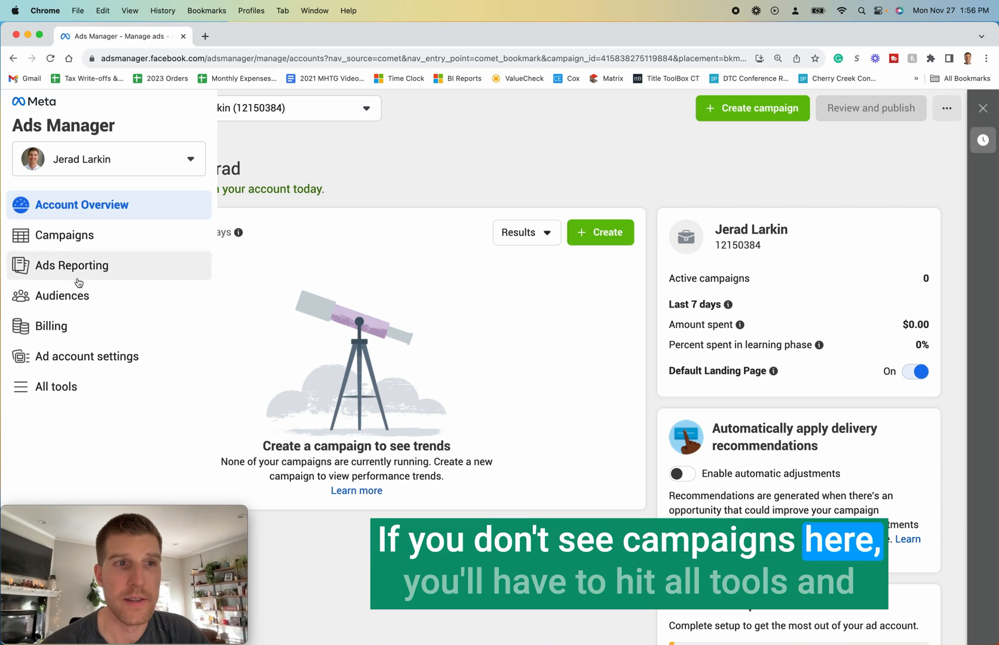
left_click(56, 388)
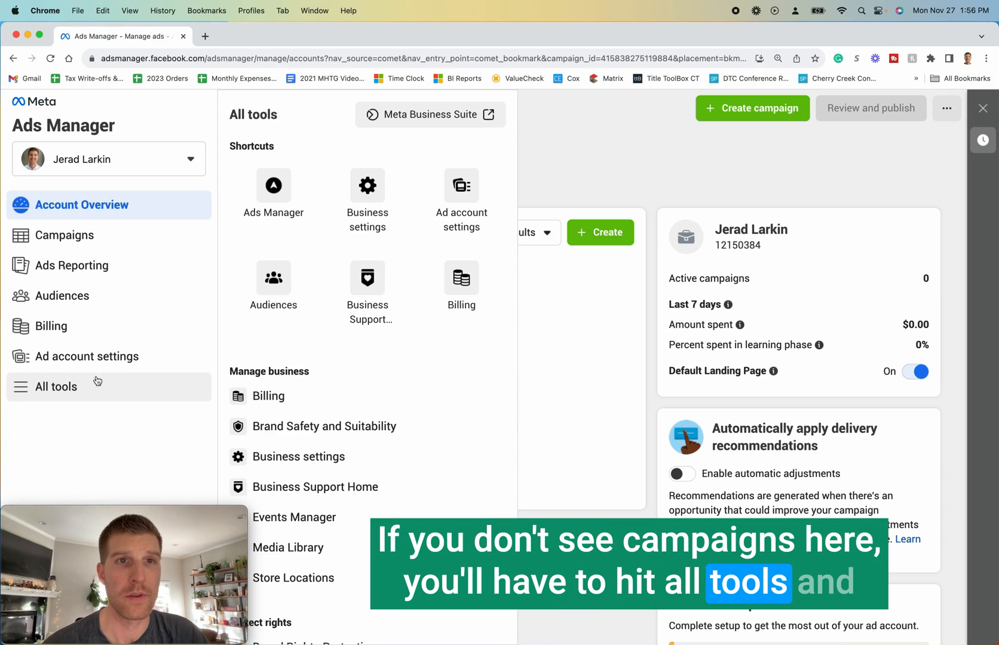
left_click(272, 185)
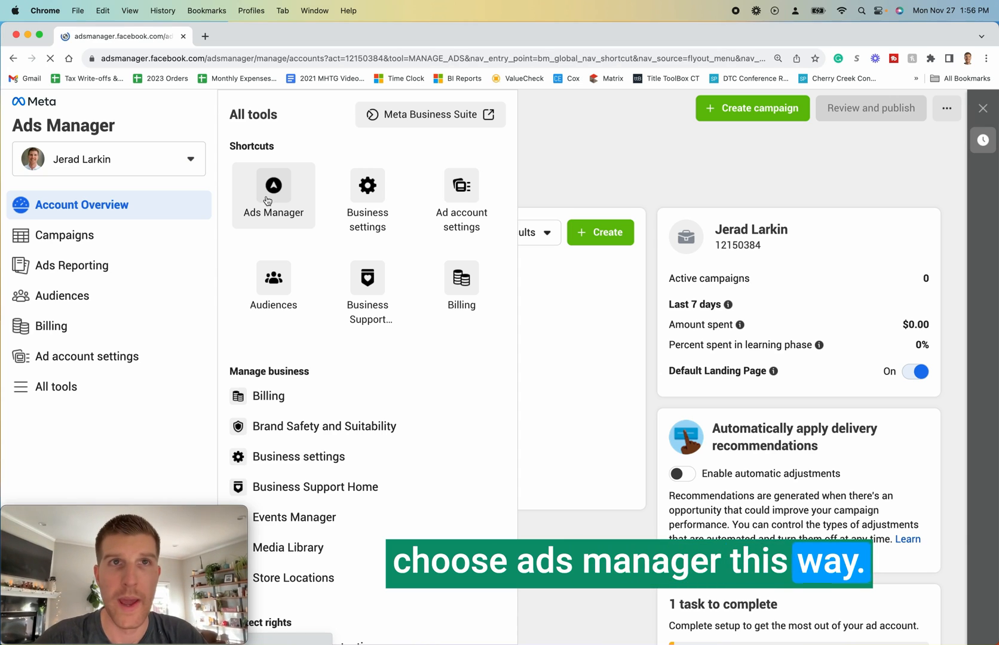
left_click(272, 196)
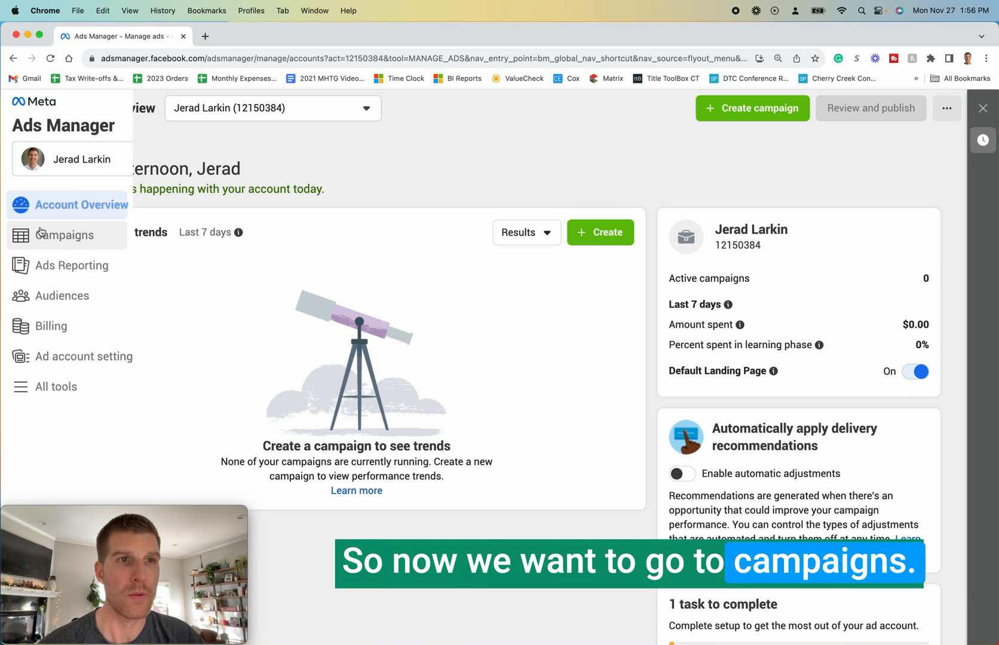
- Show the Campaigns table listing the personal ad account's four campaigns
left_click(64, 236)
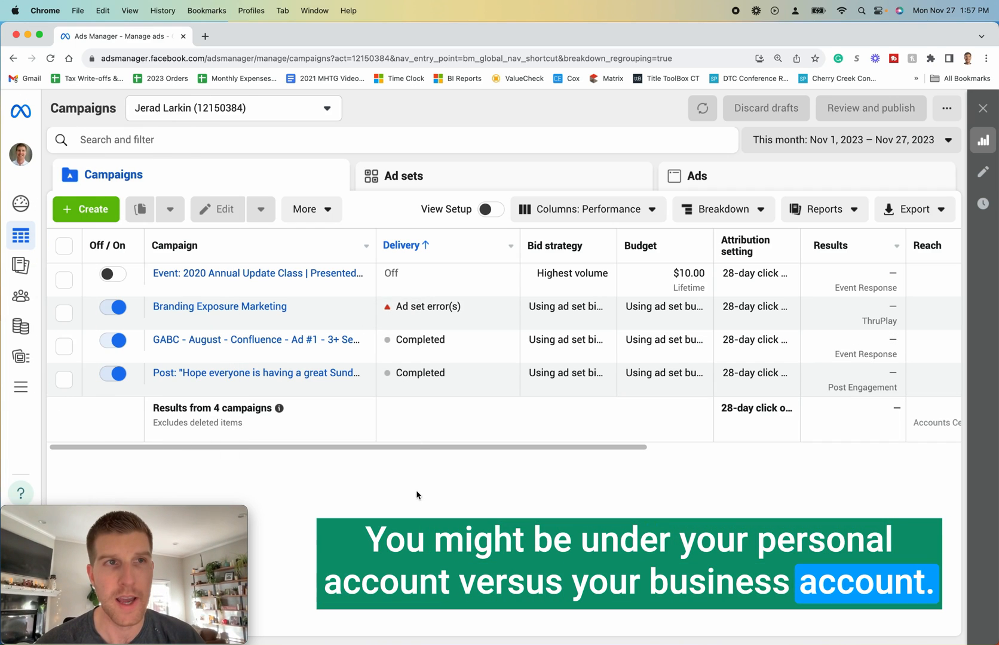
mouse_move(361, 477)
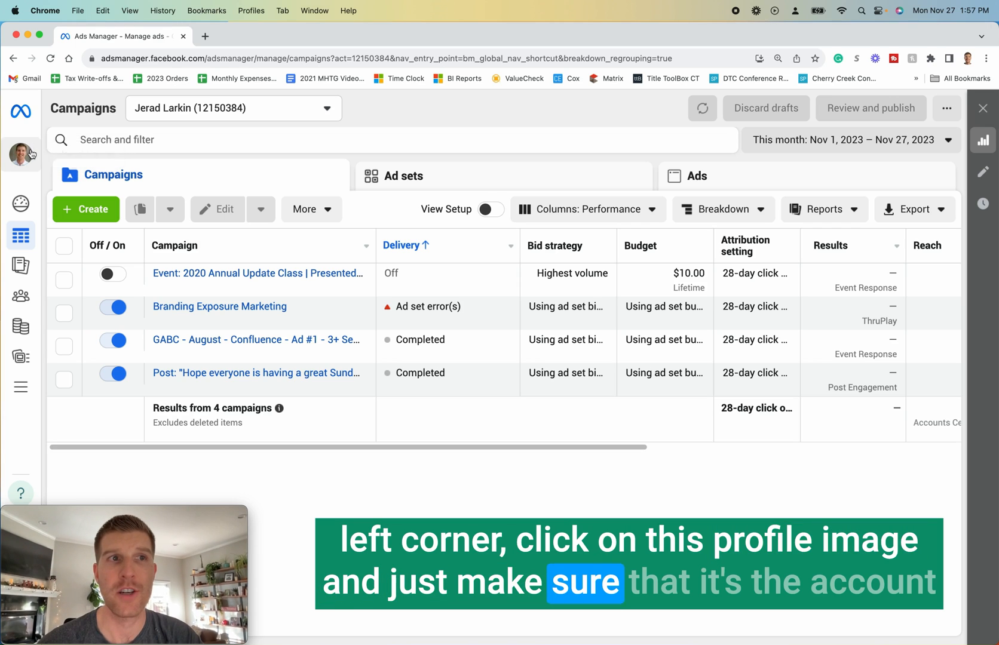
- Switch business by searching 'MILE HIG' and choosing Mile High Title Guy
left_click(21, 154)
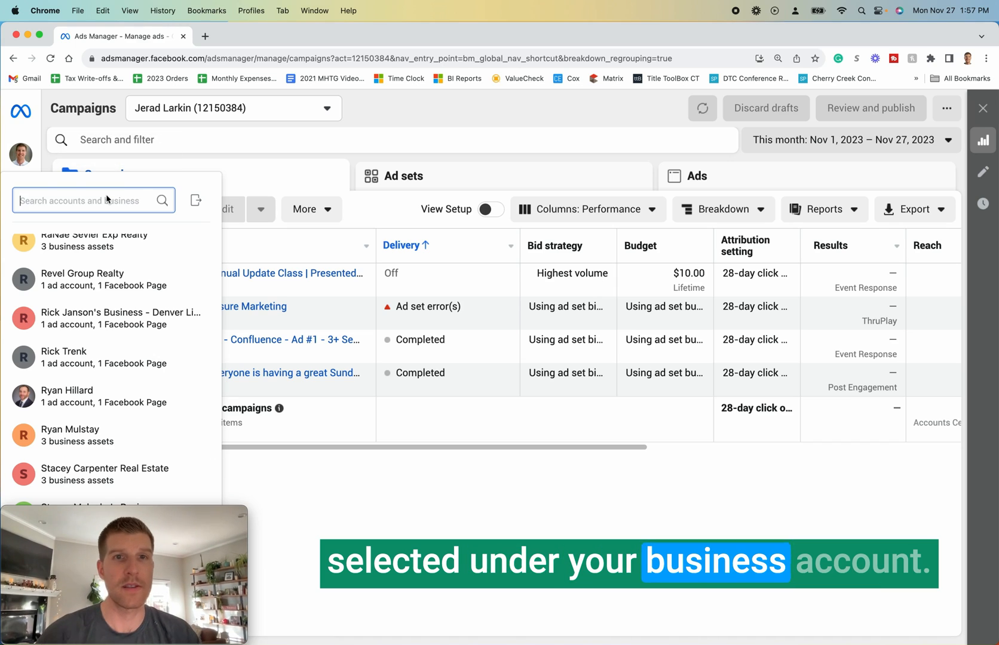
type("MILE HIG")
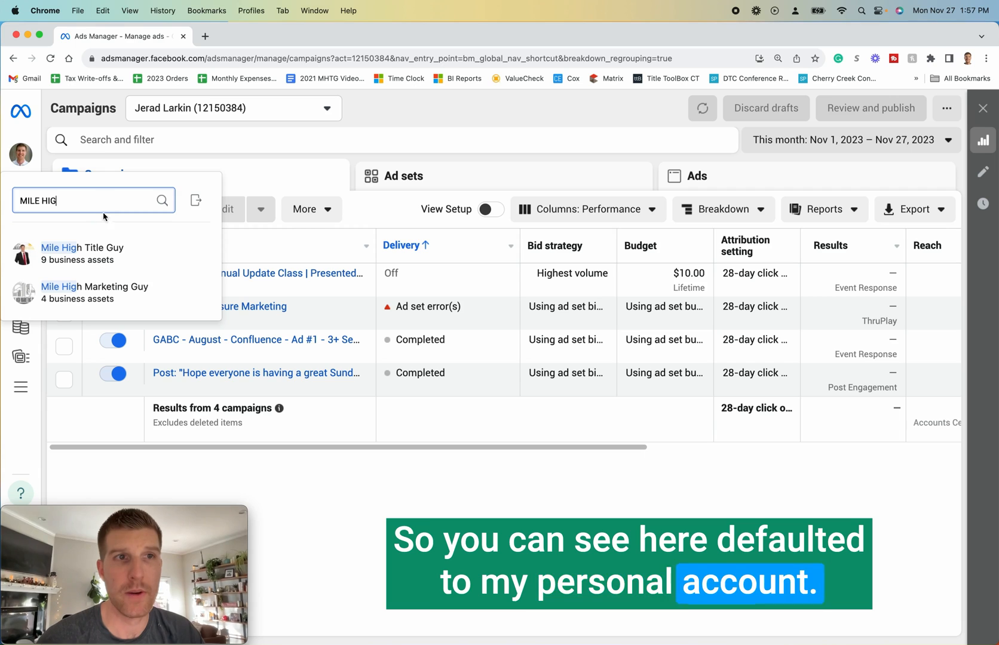
mouse_move(89, 253)
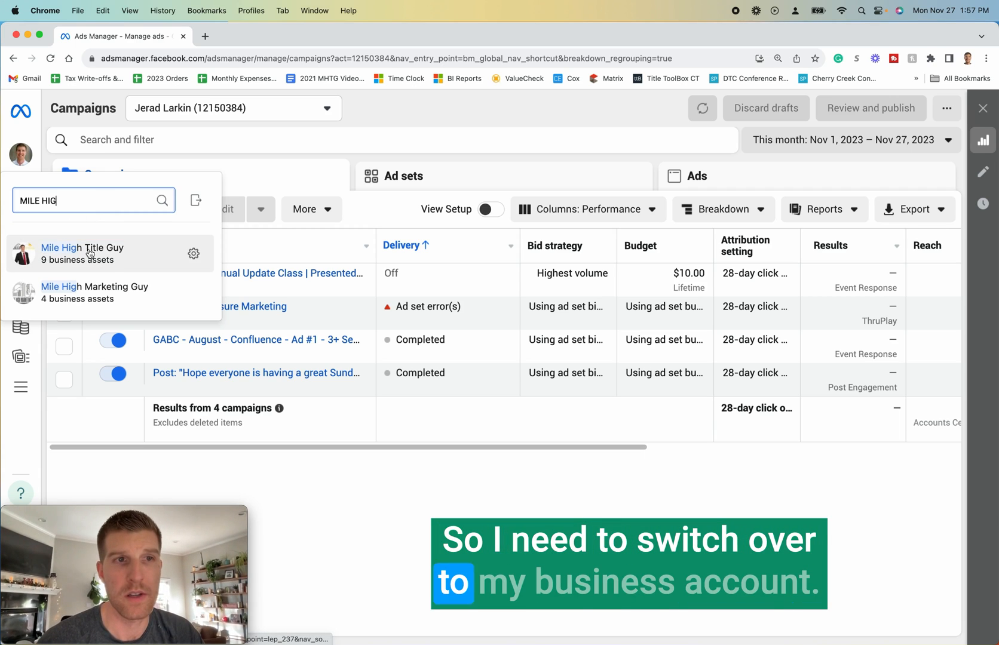
left_click(81, 254)
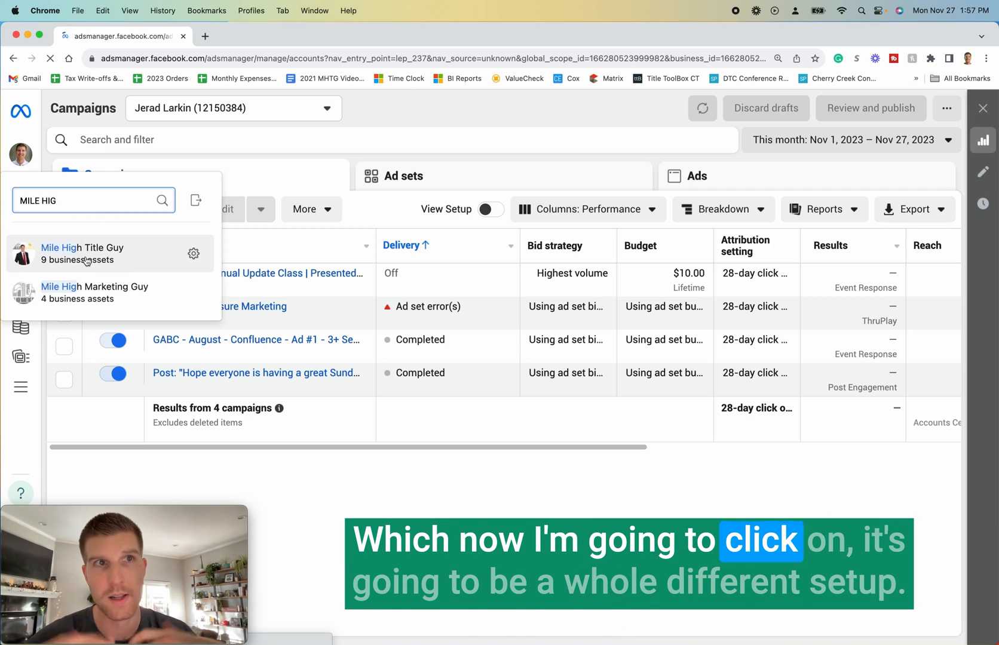
left_click(81, 253)
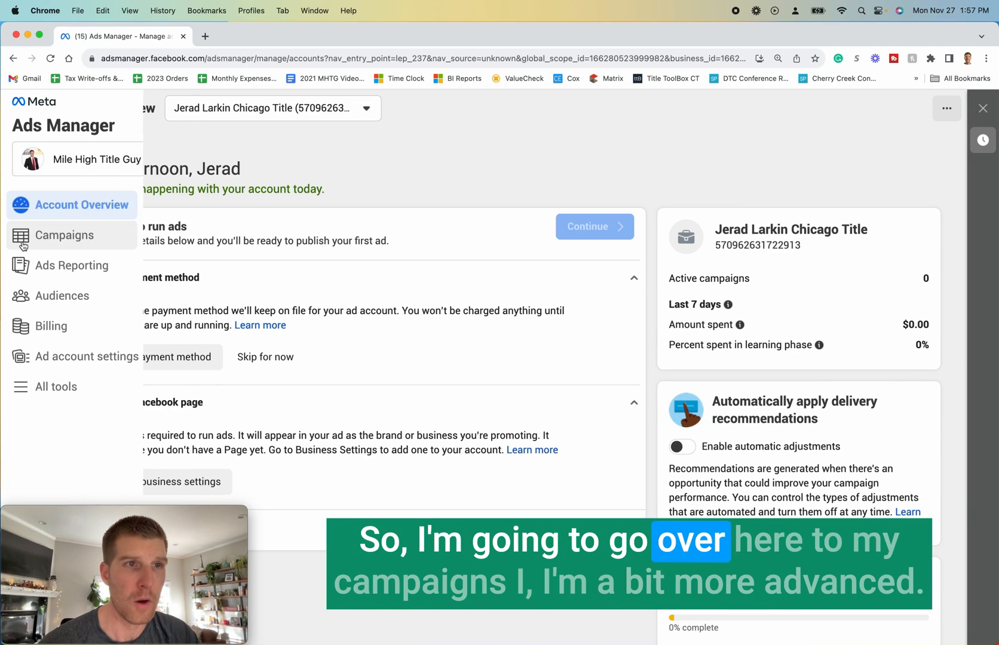
- Show the business's Campaigns list, currently empty for this ad account
left_click(64, 235)
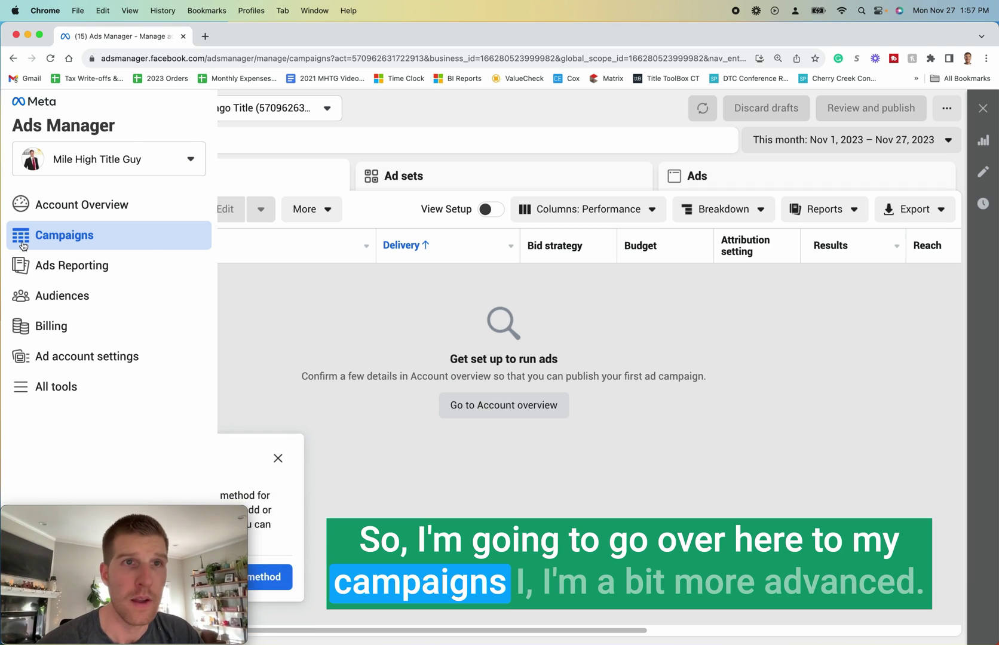
left_click(63, 236)
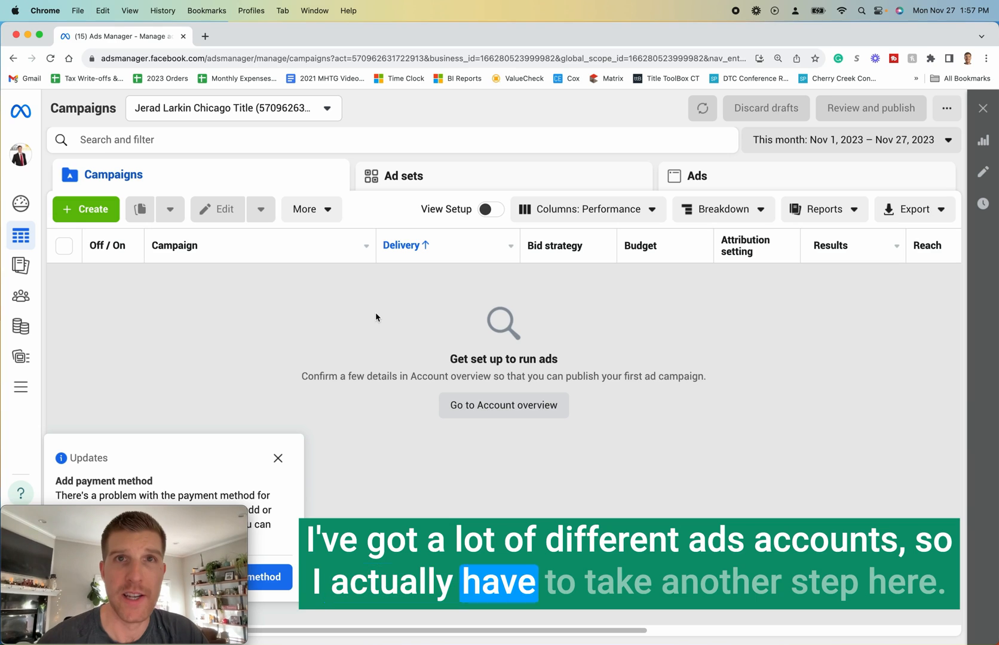
left_click(277, 457)
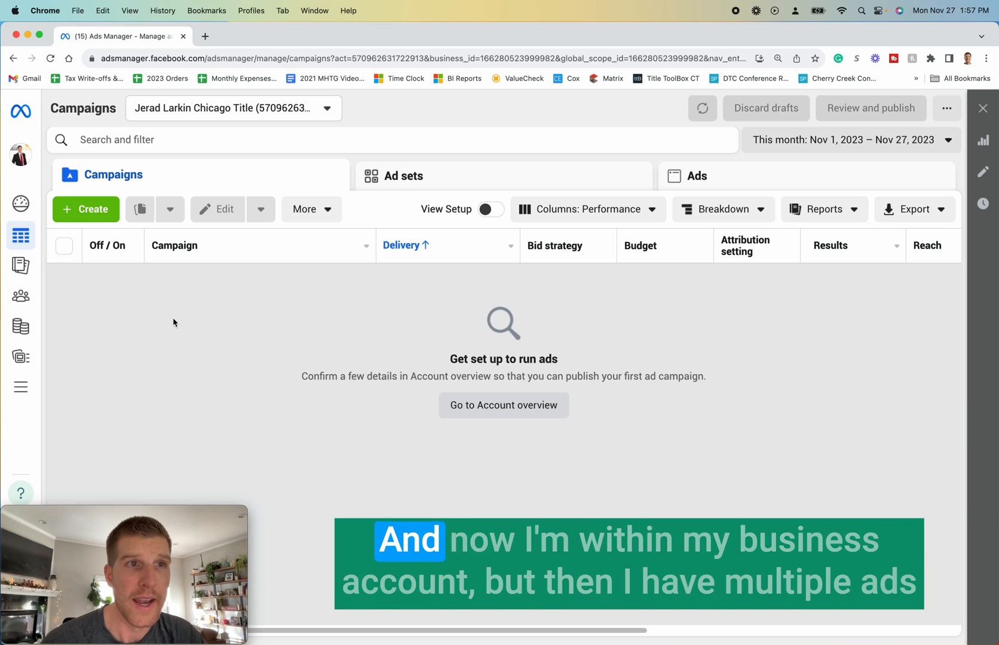
mouse_move(188, 190)
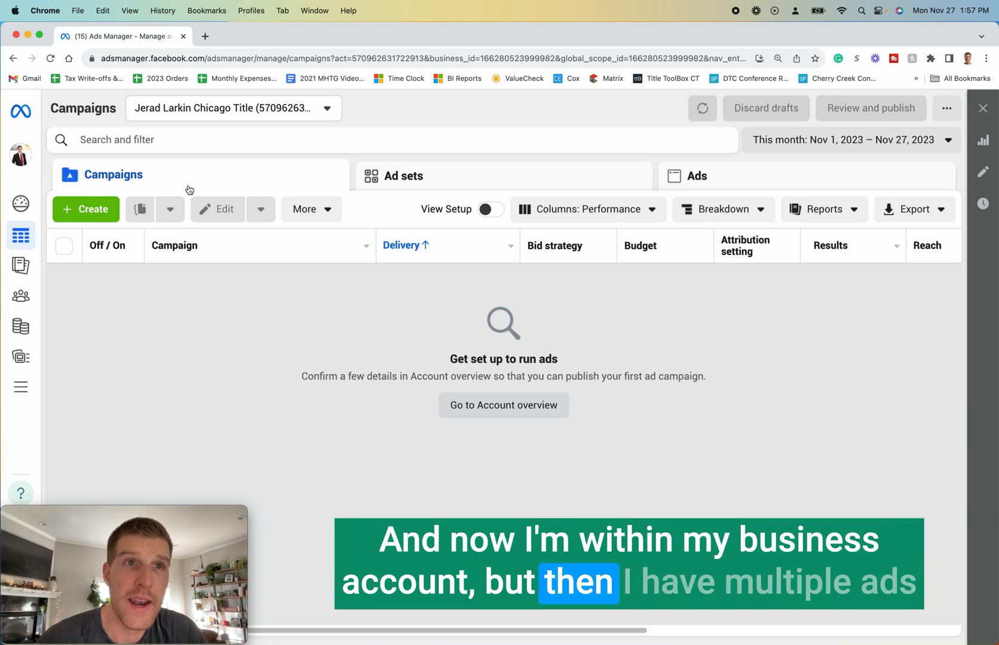
- Switch the ad account to Mile High Title Guy so its campaigns are listed
left_click(328, 108)
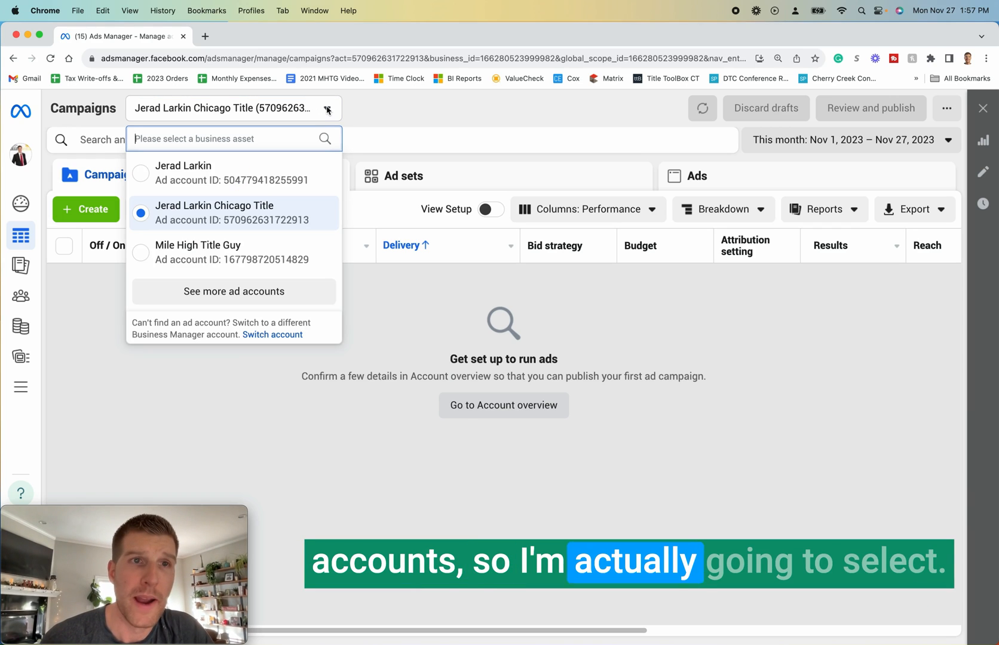
mouse_move(219, 269)
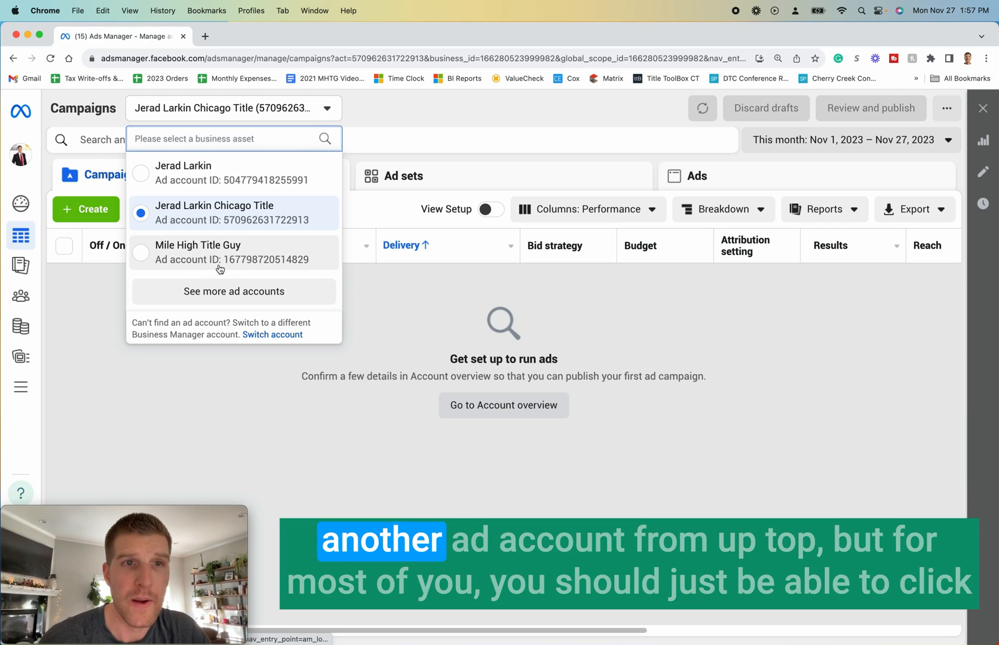
left_click(198, 252)
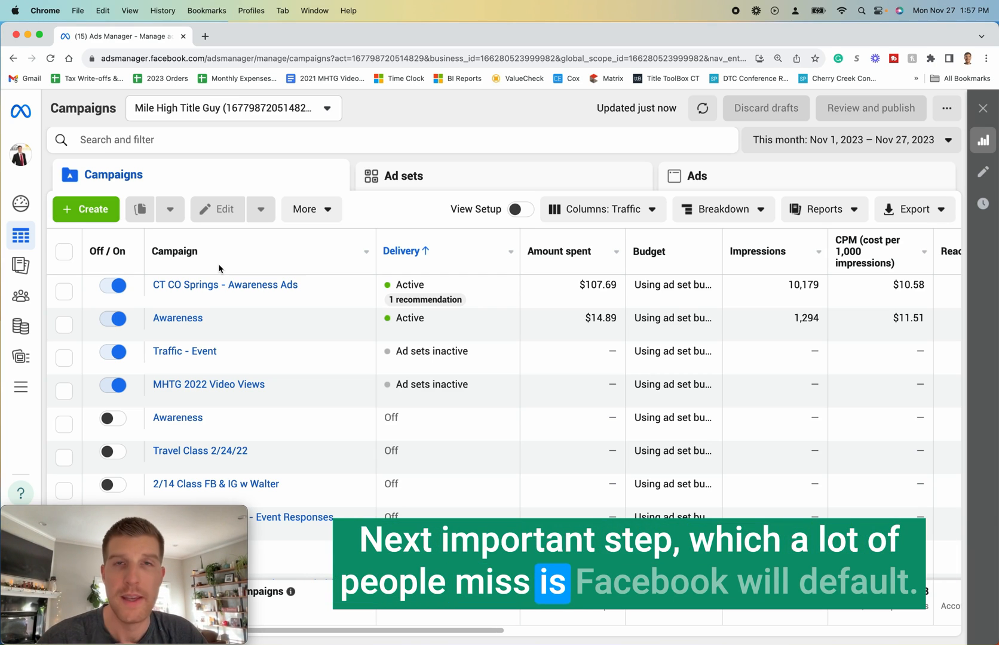
mouse_move(804, 130)
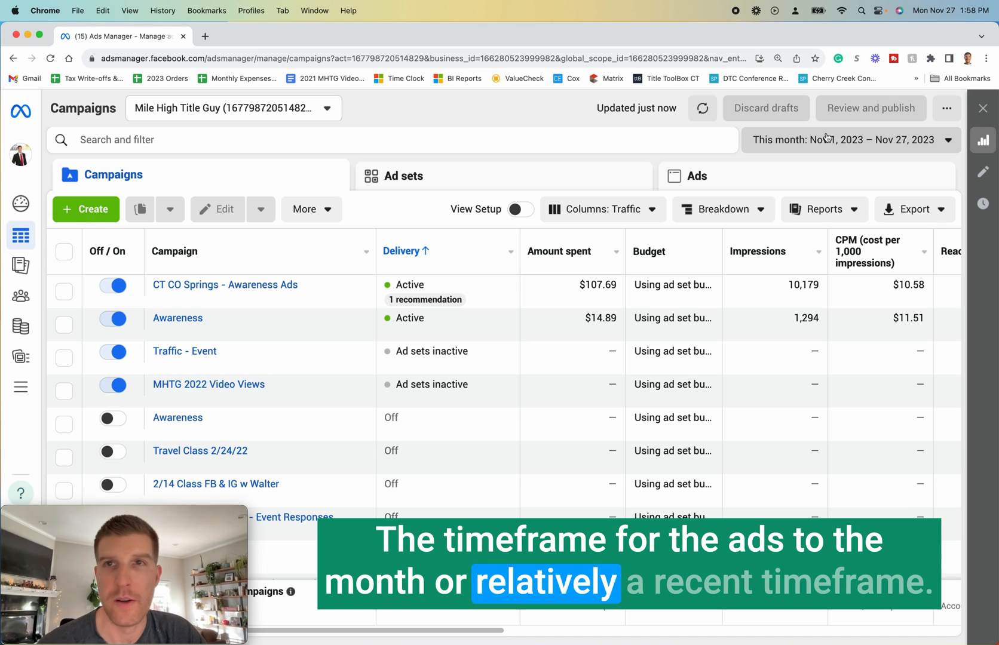
- Set the reporting date range to the Maximum preset, October 2020 to November 2023
left_click(850, 140)
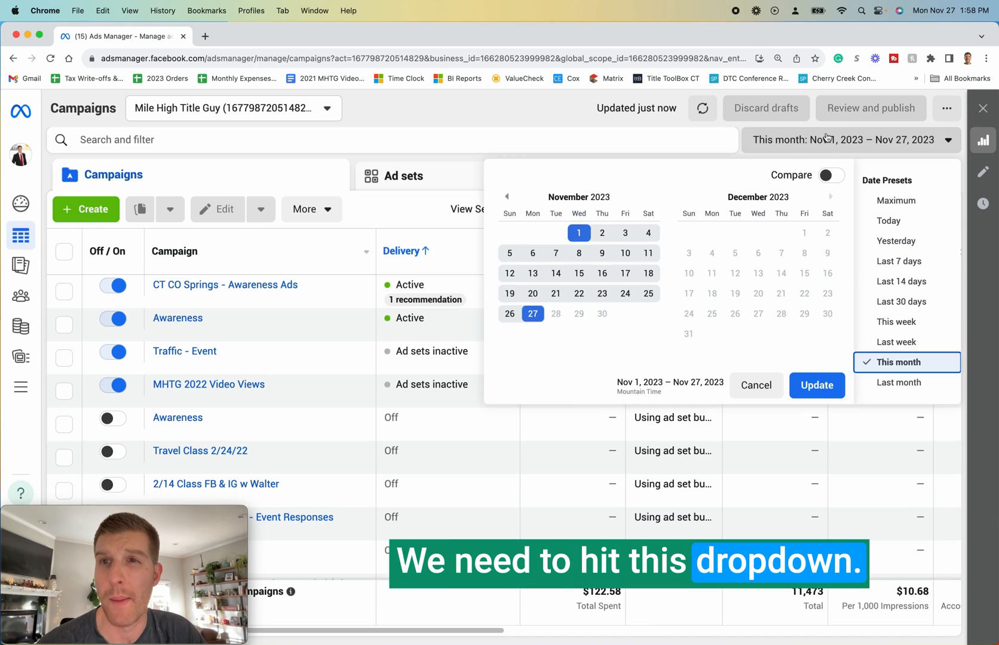
left_click(896, 199)
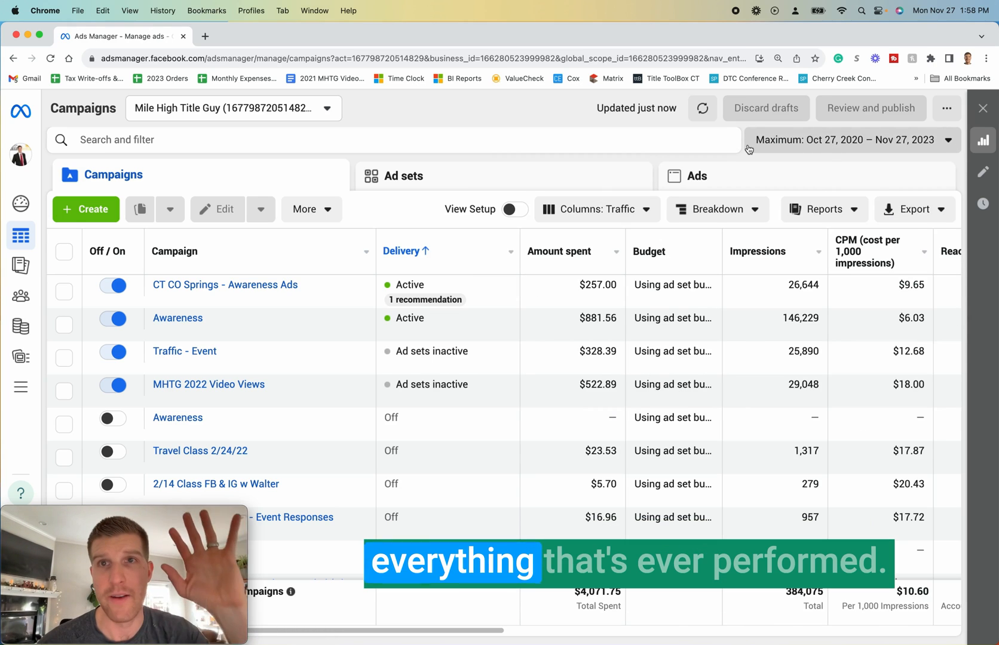
mouse_move(660, 233)
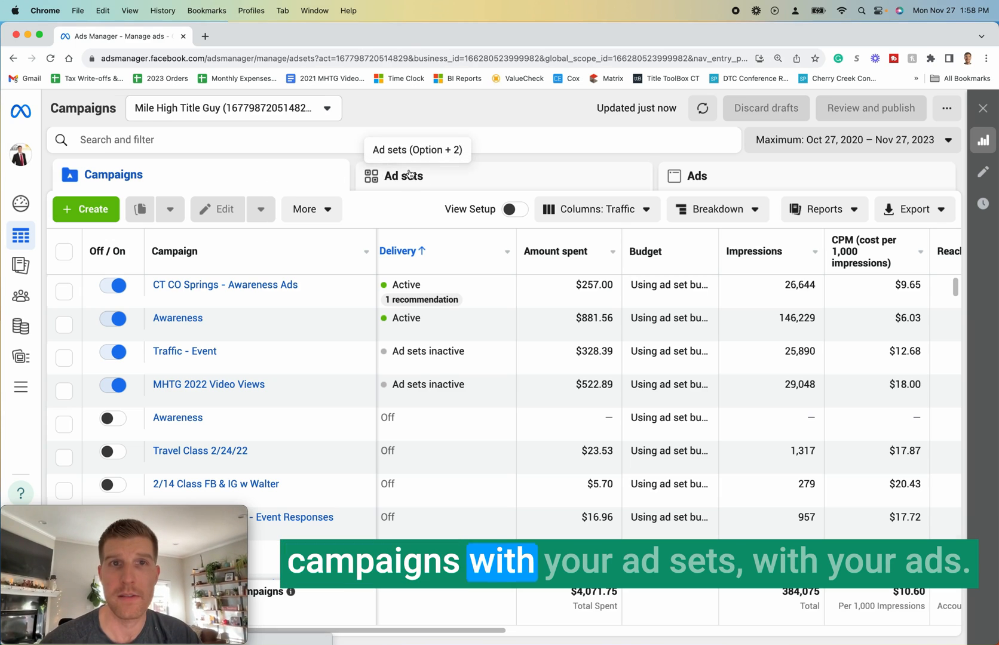
- Back on the Campaigns level, tick the active Awareness campaign's checkbox
left_click(699, 176)
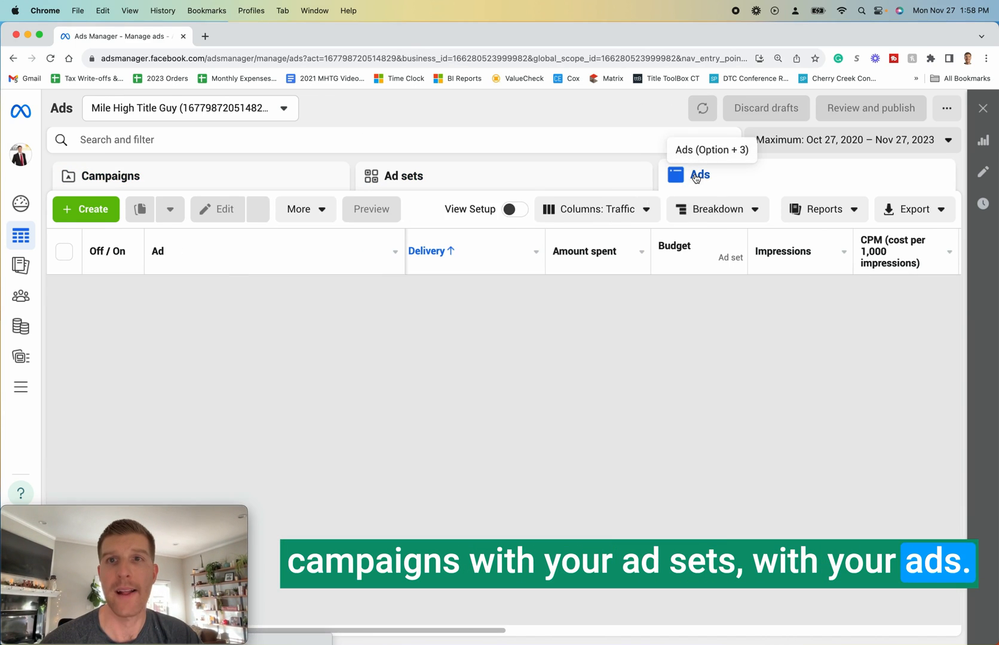
left_click(110, 176)
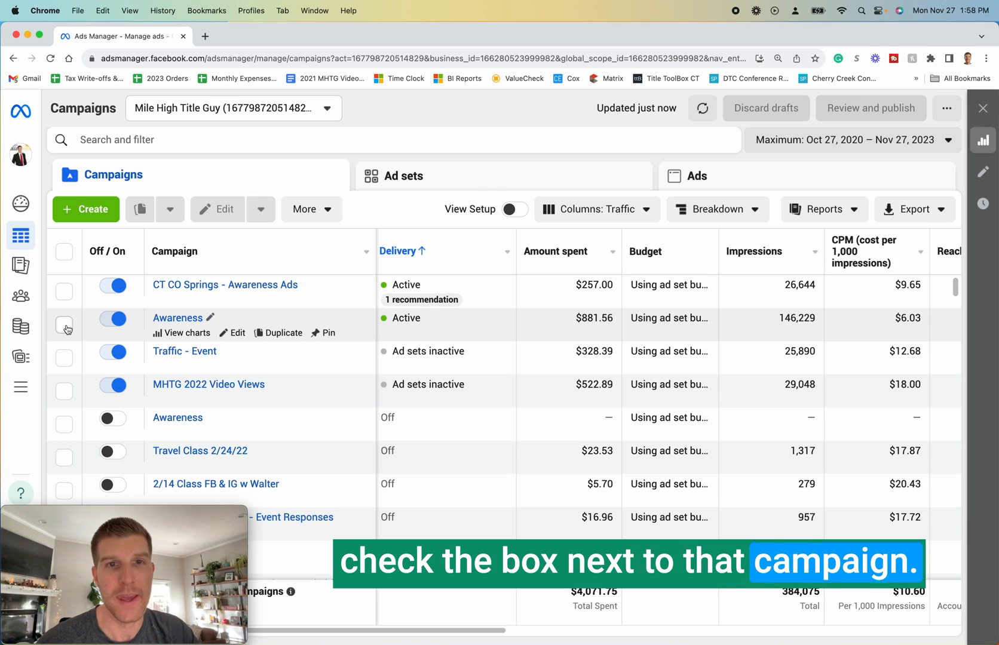
left_click(63, 325)
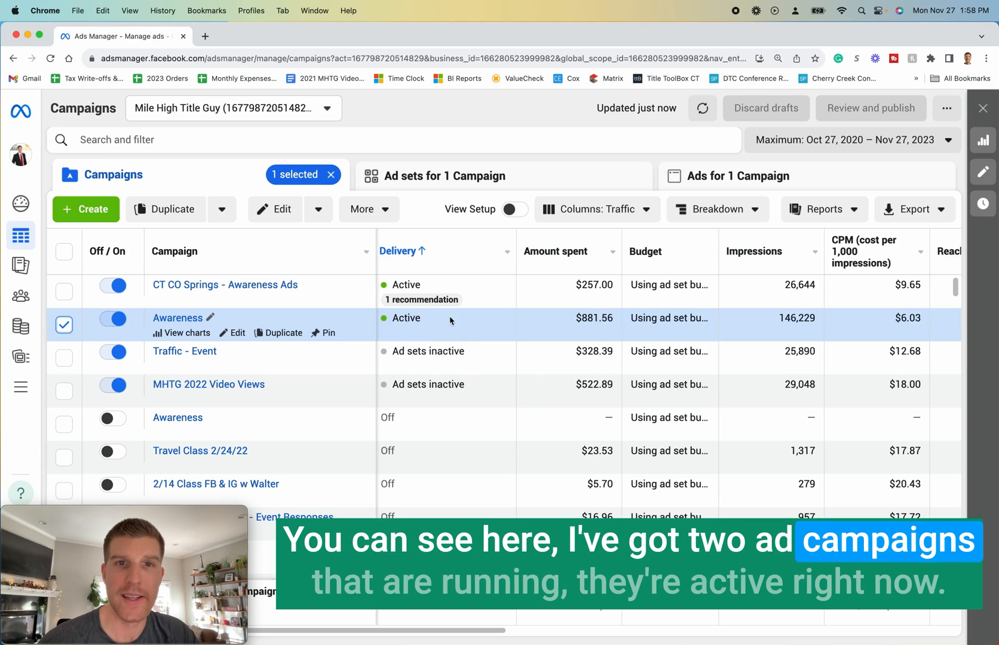
mouse_move(402, 379)
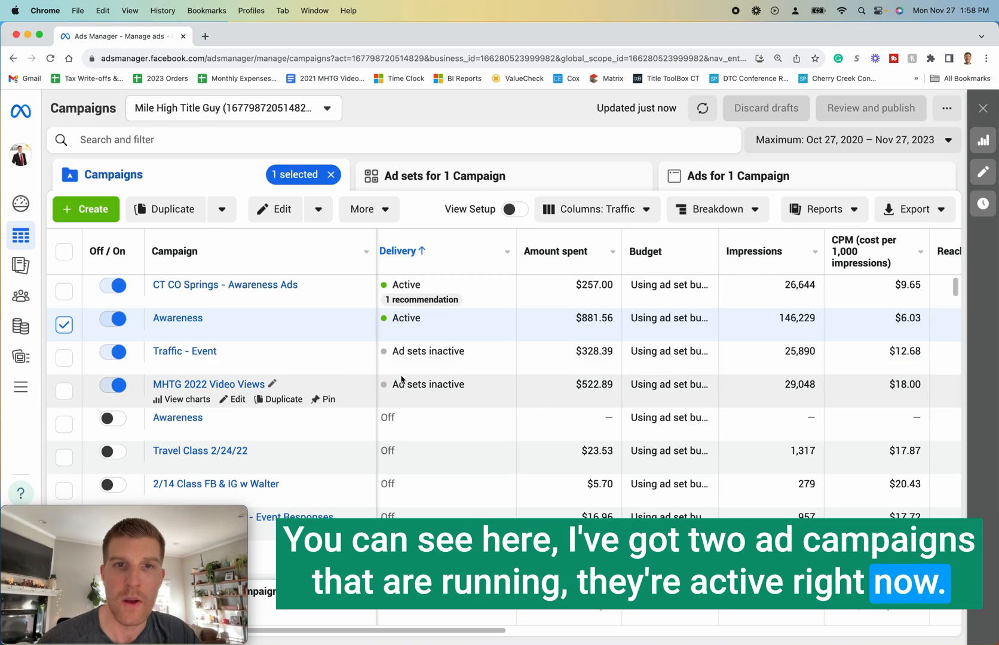
mouse_move(431, 321)
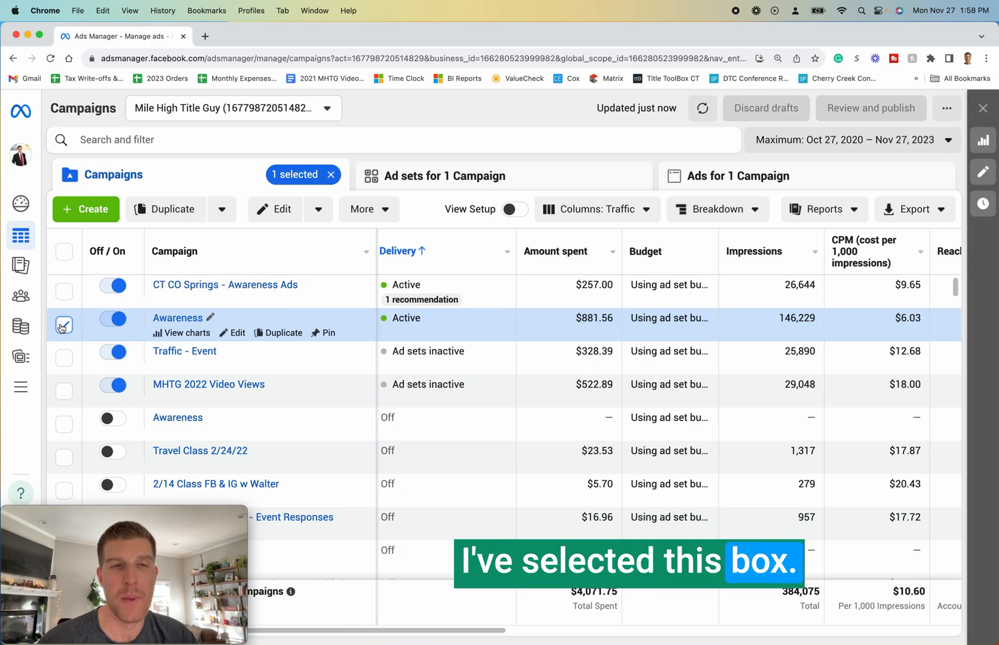
mouse_move(445, 183)
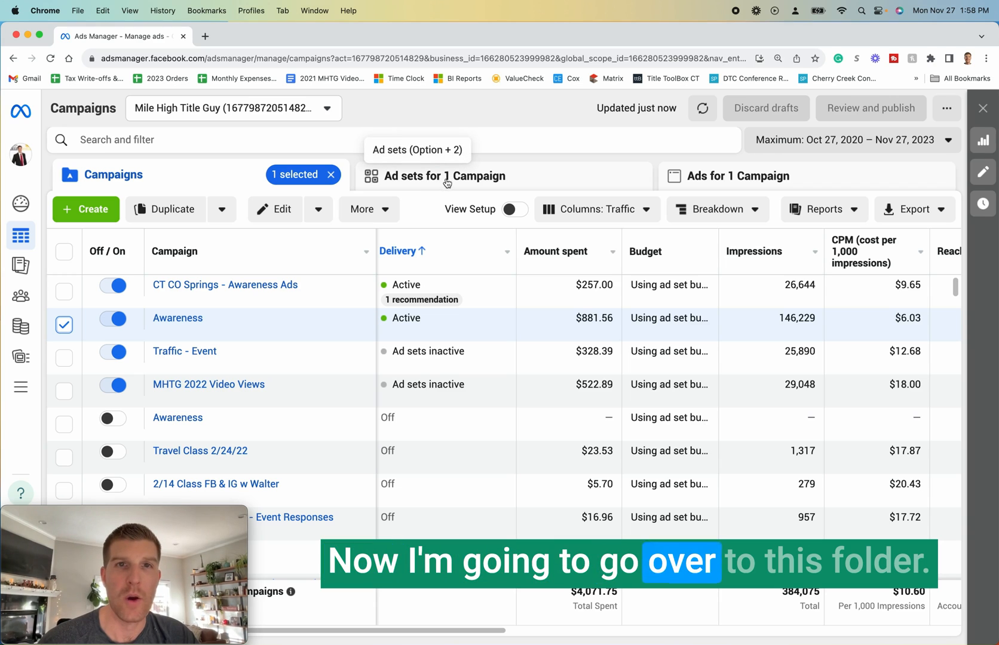
- View the Awareness campaign's ad sets, then its ads scrolled to Reach and Frequency
left_click(445, 176)
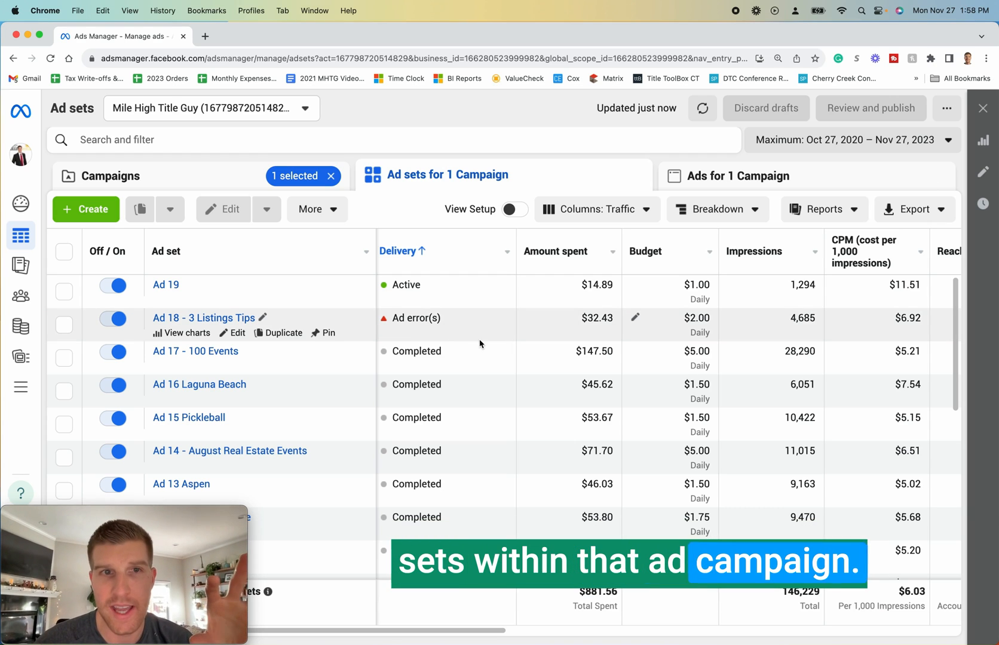
mouse_move(499, 285)
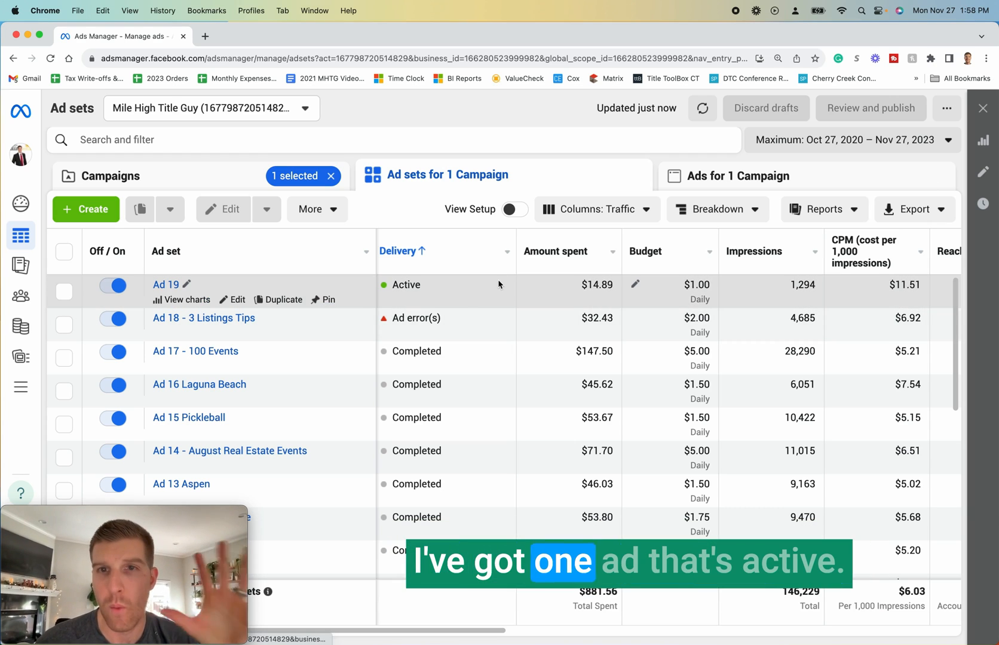
mouse_move(506, 366)
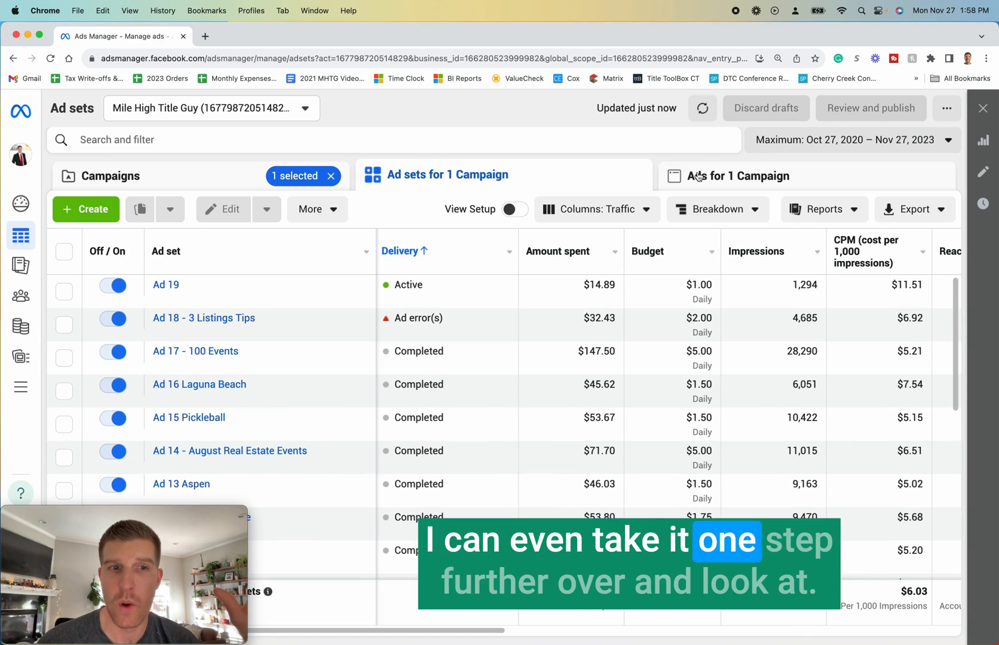
left_click(741, 176)
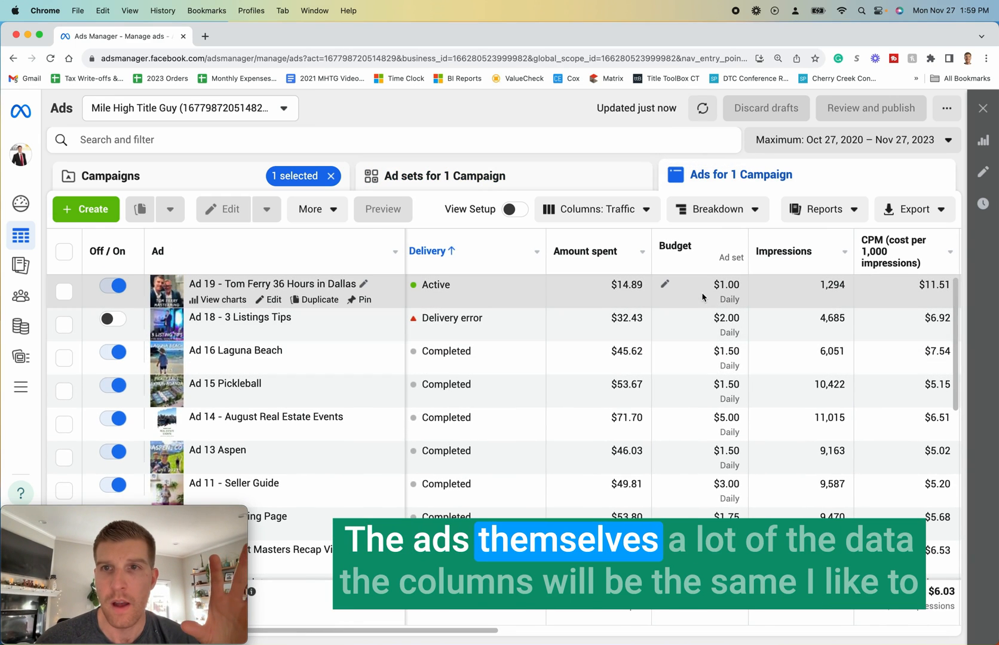
scroll("right", 3)
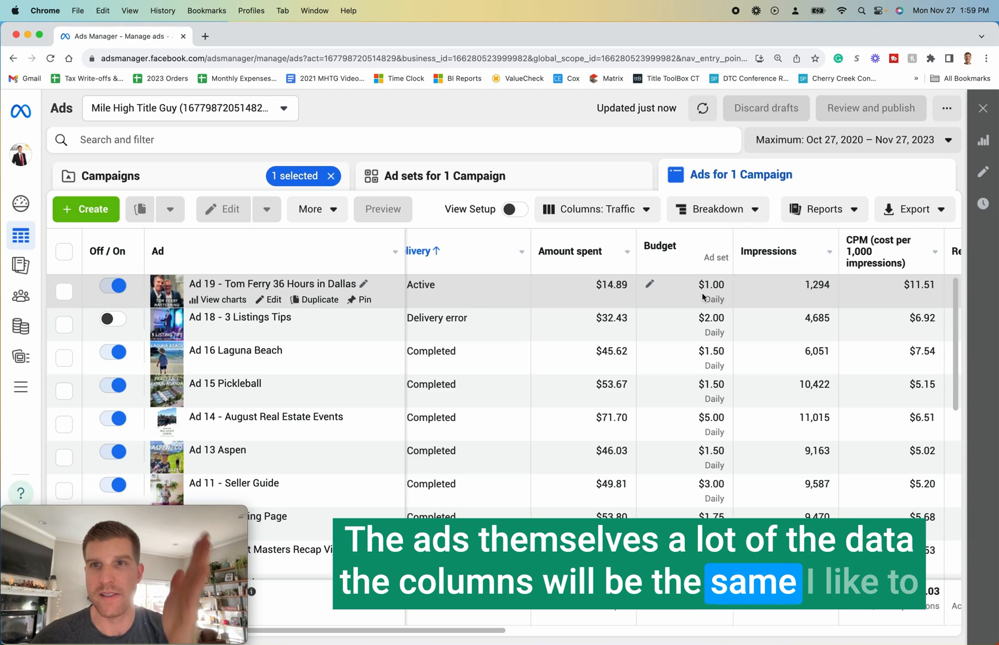
scroll("right", 3)
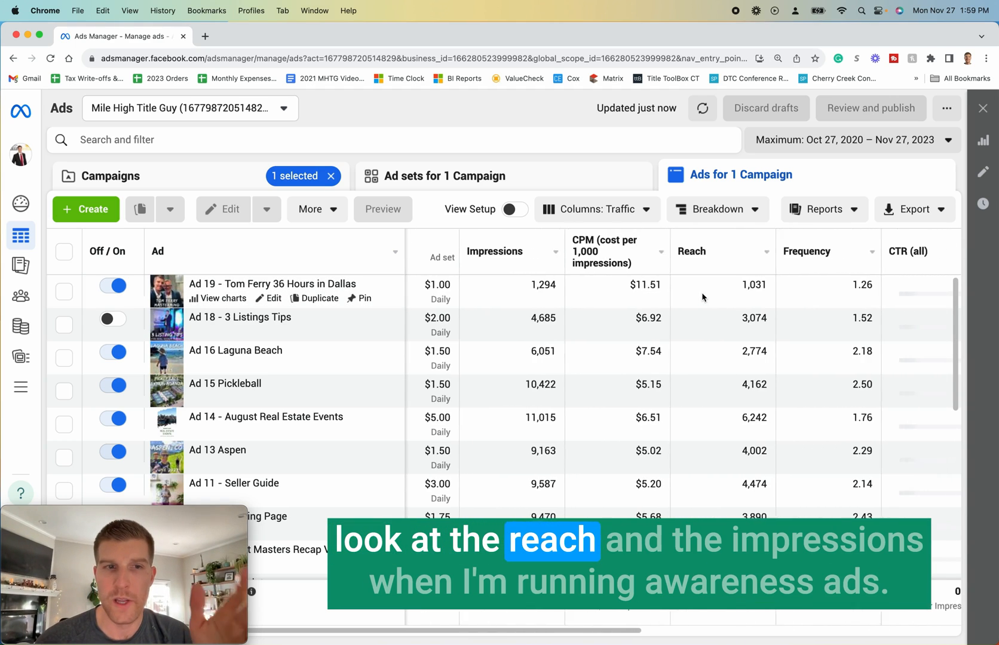
scroll("right", 3)
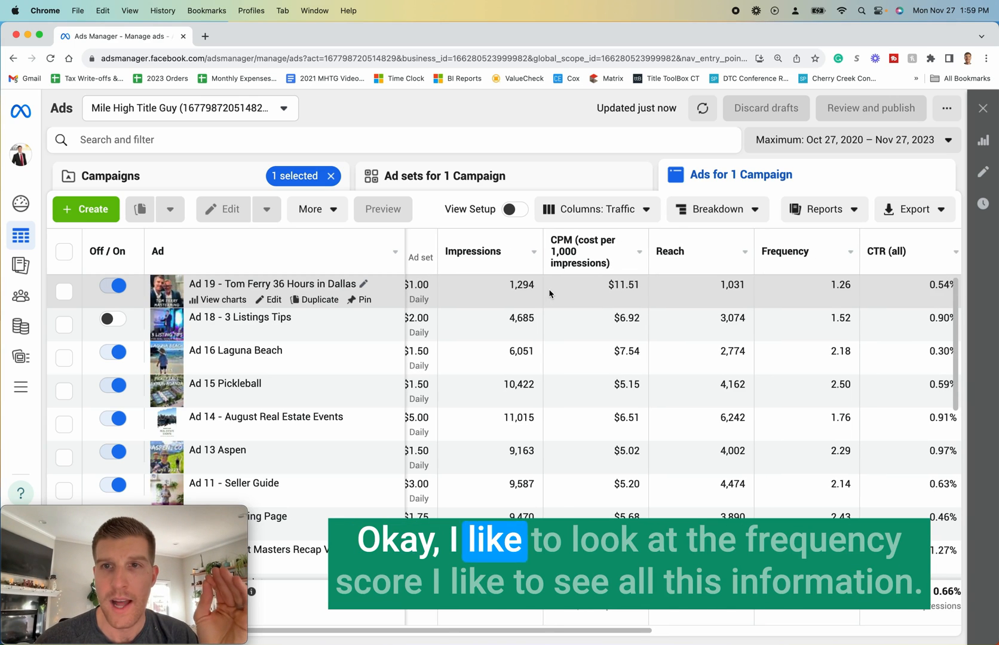
mouse_move(649, 321)
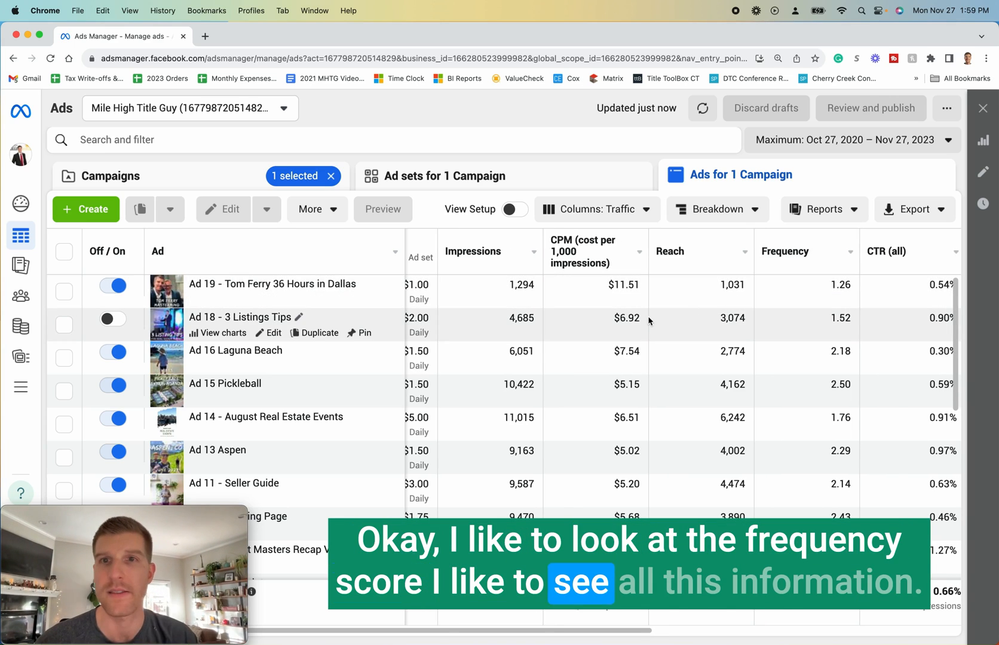
- Check Breakdown on ad sets and Reports on ads, ending on the ad sets tab
left_click(444, 176)
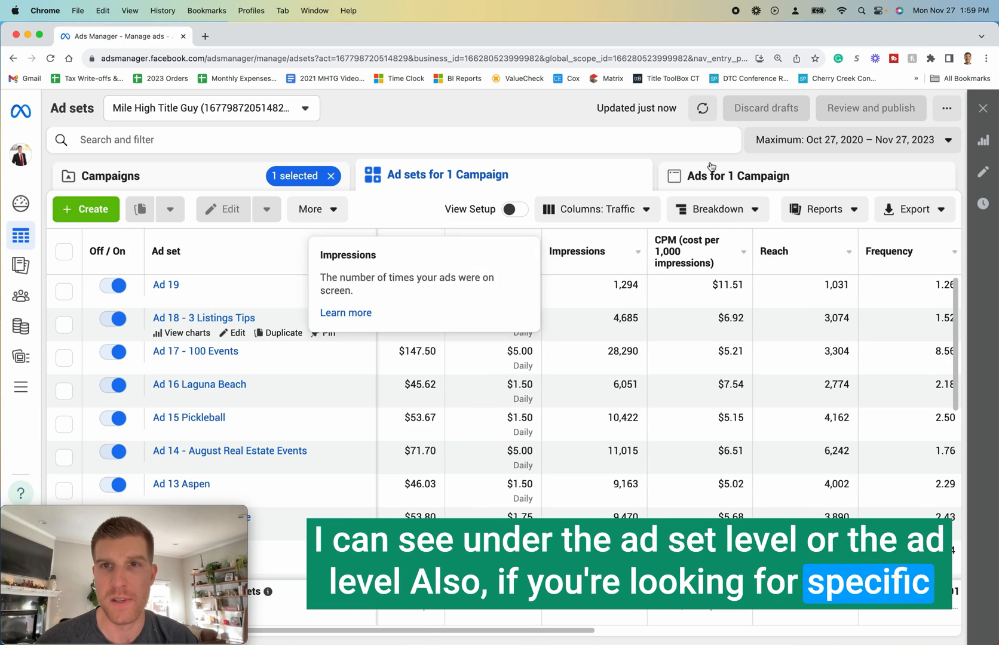
left_click(717, 209)
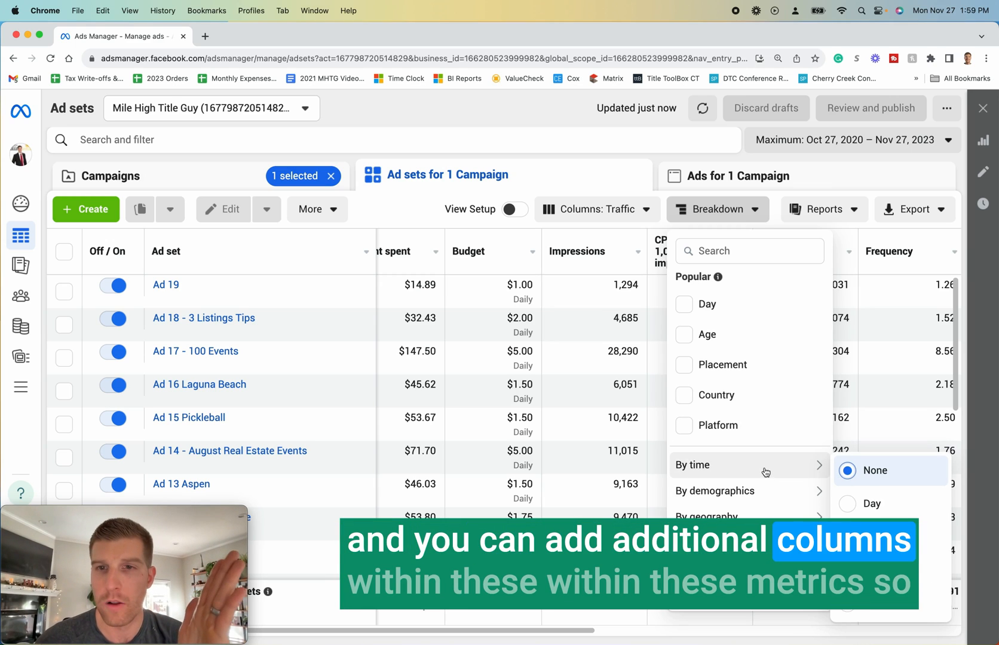
left_click(741, 176)
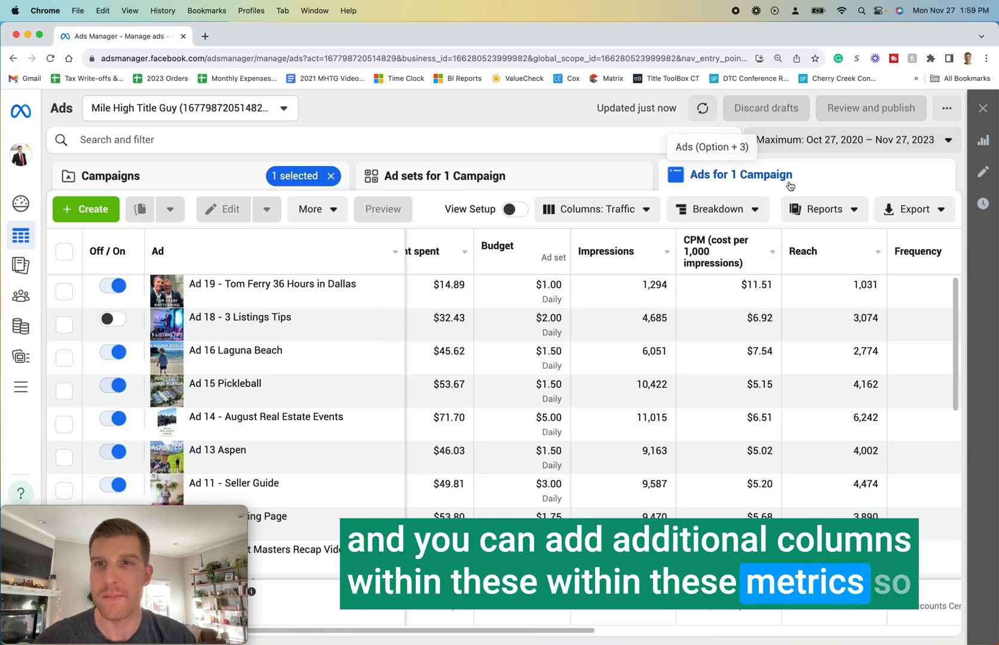
left_click(823, 209)
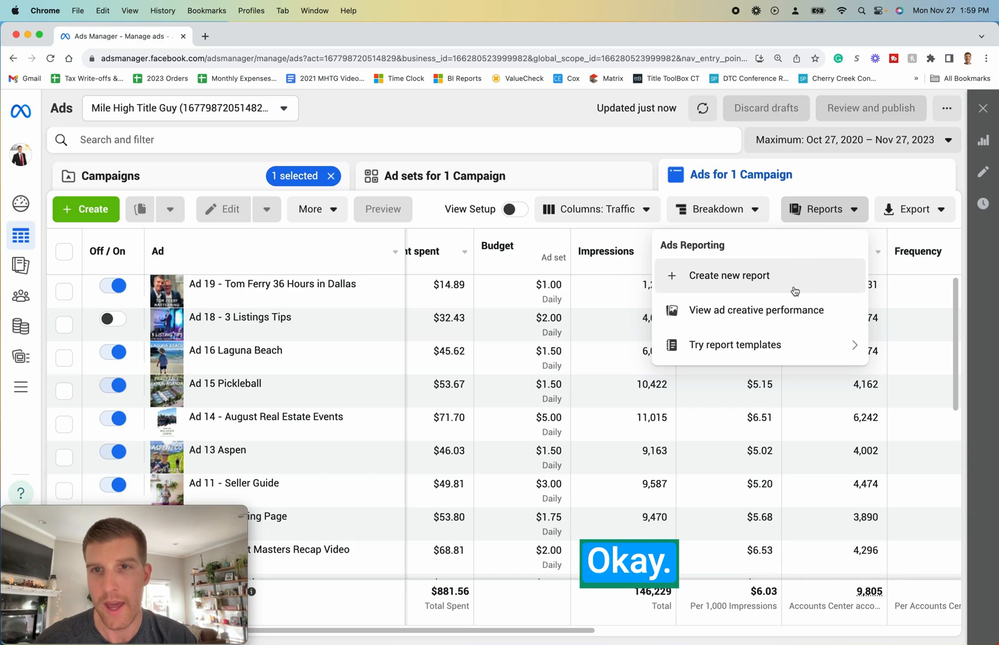
left_click(446, 176)
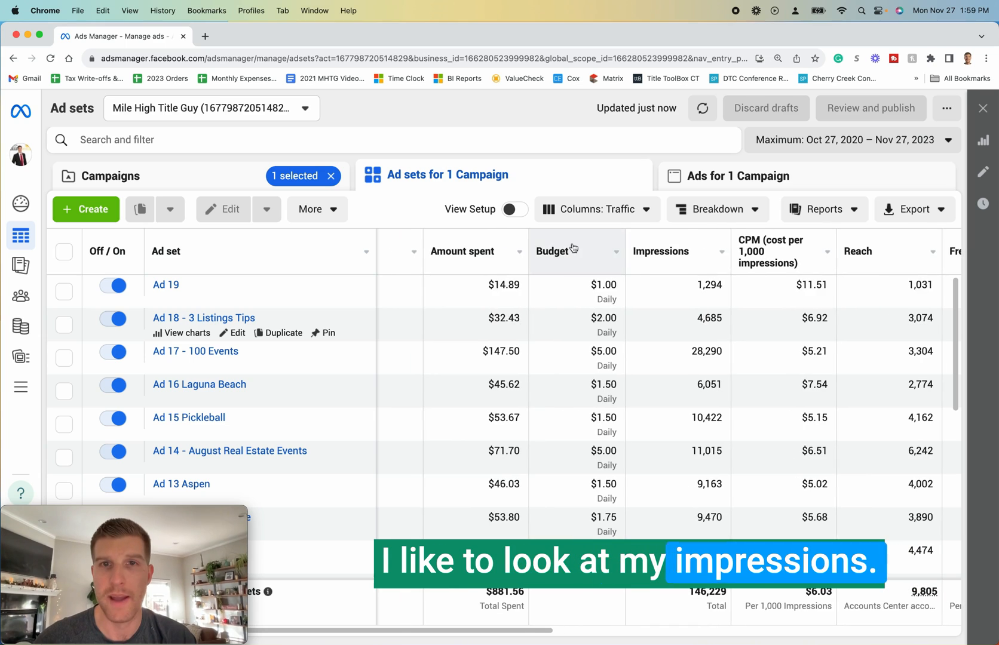
scroll("right", 3)
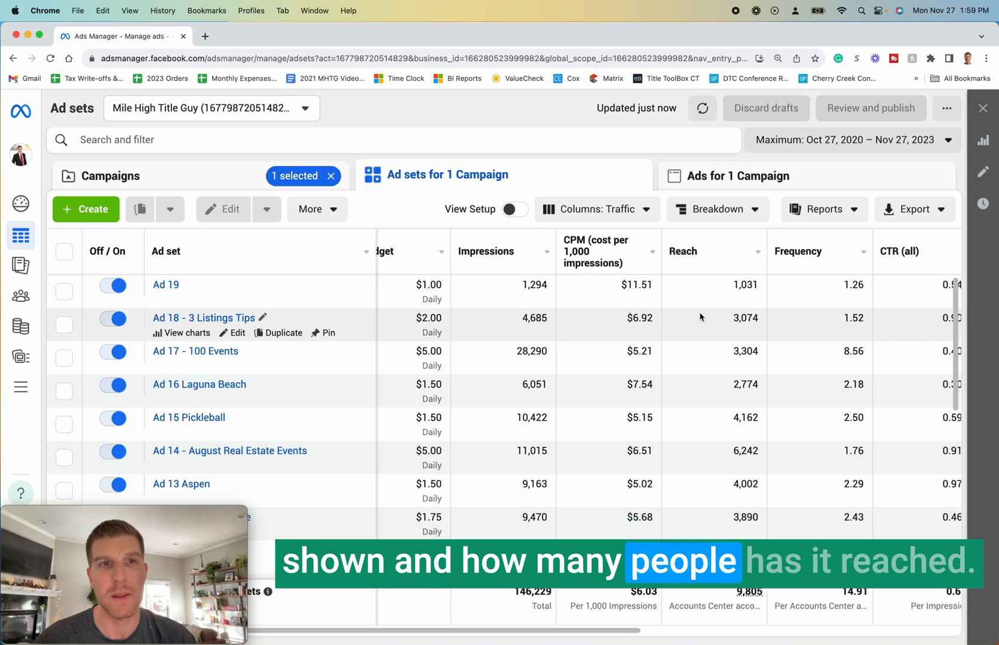
scroll("left", 3)
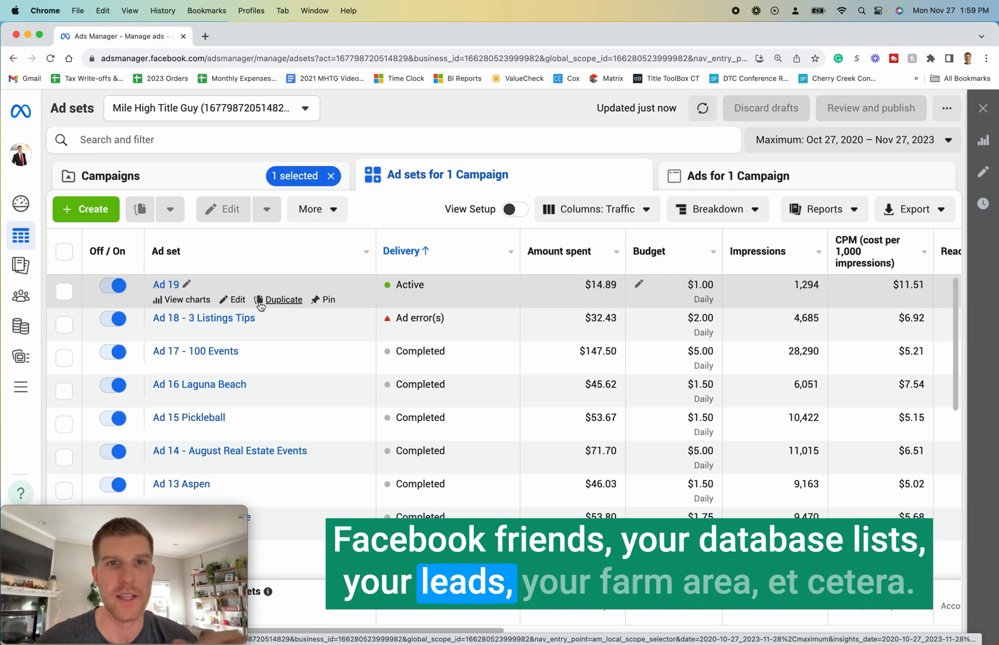
- Tick the Ad 19 ad set and scroll across Amount spent, Impressions, Reach and Frequency
left_click(63, 292)
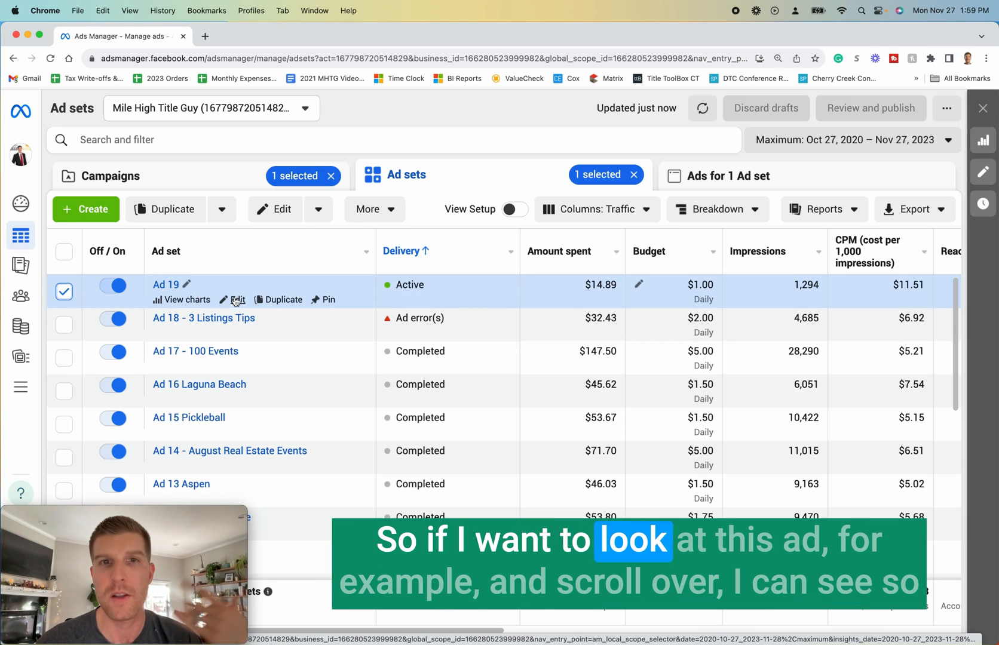
mouse_move(559, 295)
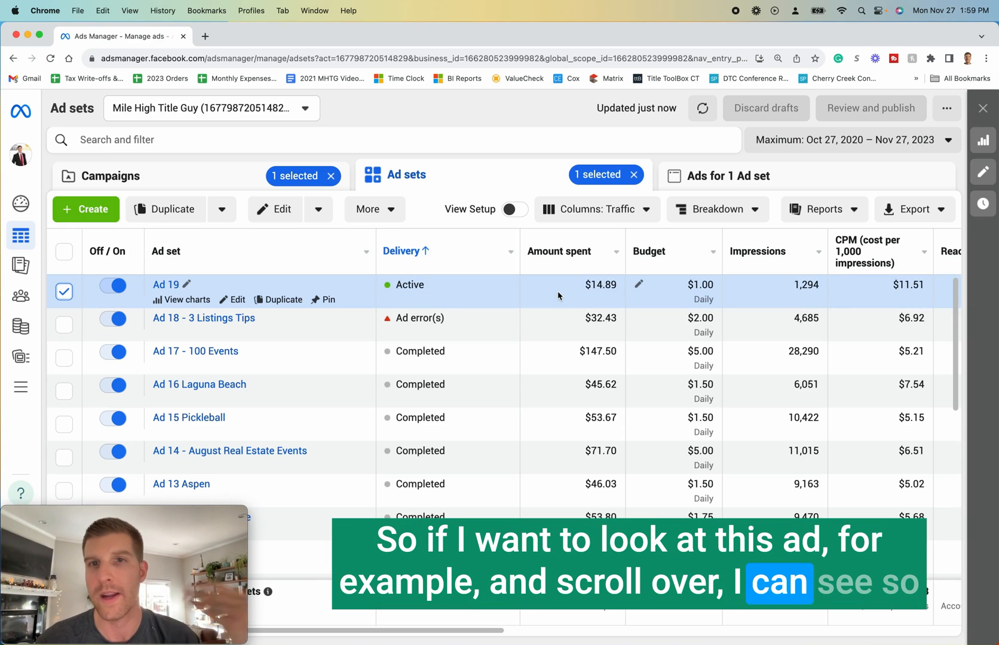
scroll("right", 3)
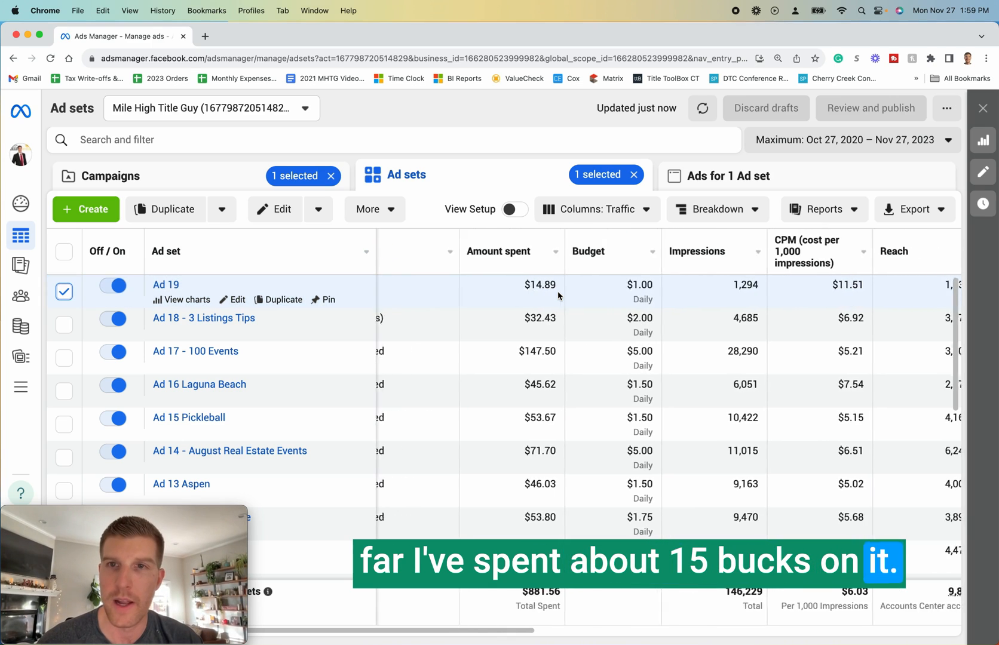
scroll("right", 3)
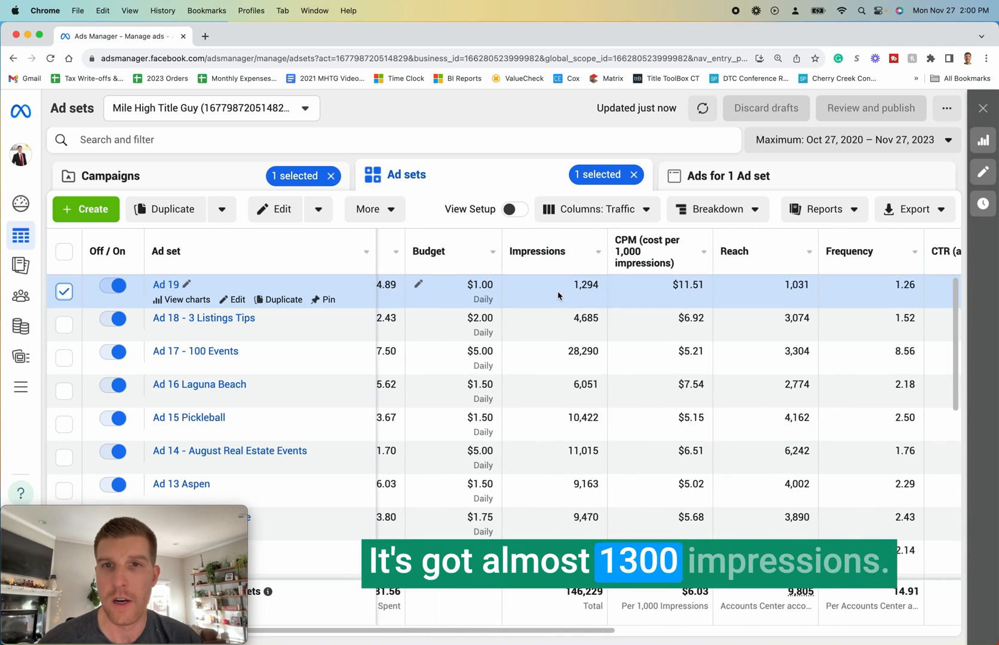
scroll("right", 3)
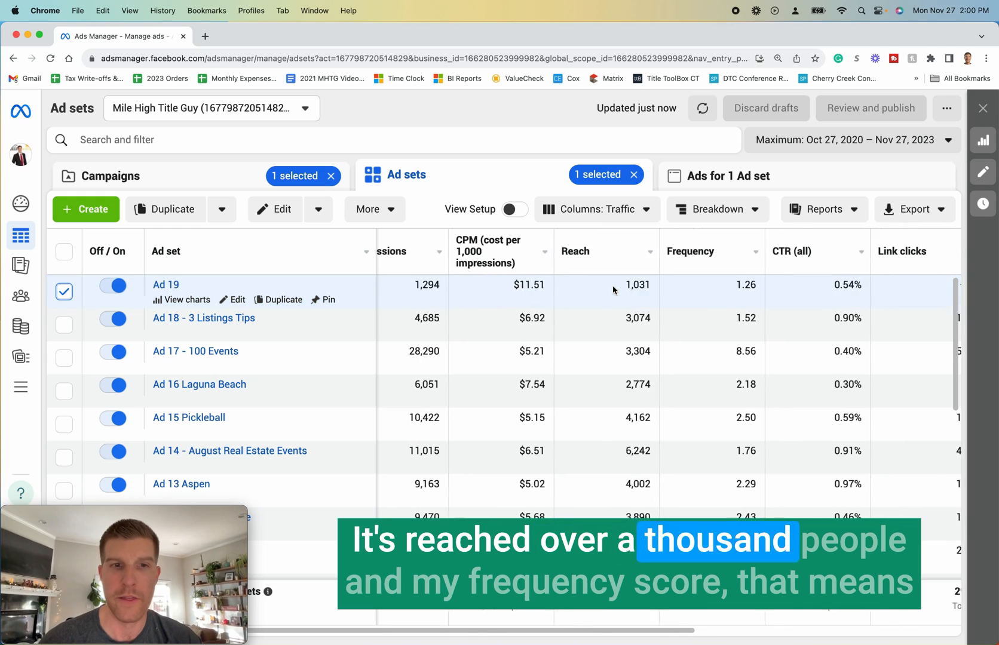
scroll("right", 3)
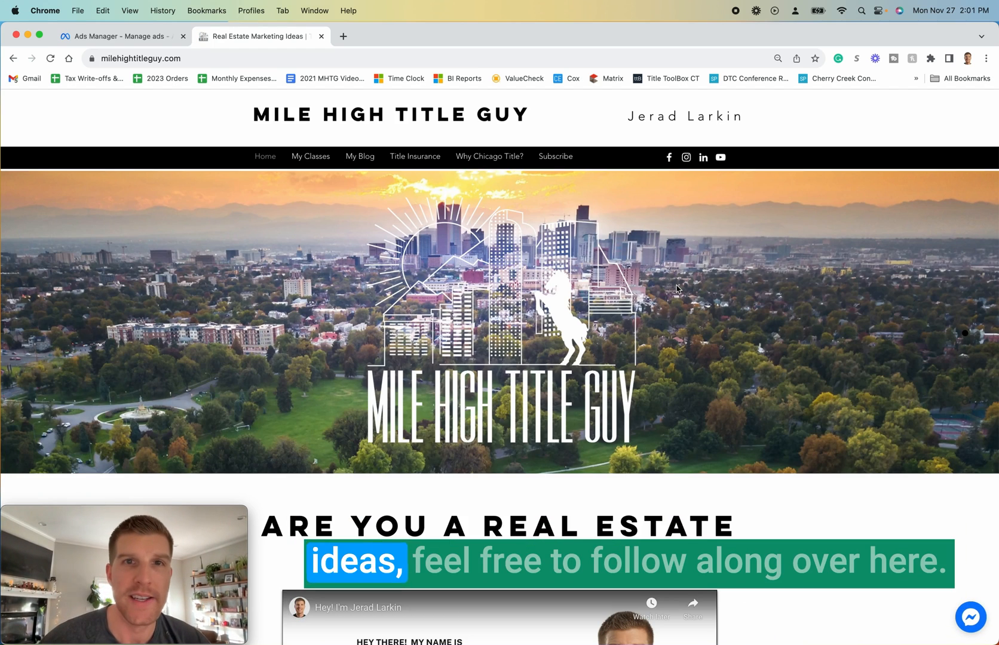
- On the milehightitleguy.com tab, go to the My Blog page
left_click(360, 157)
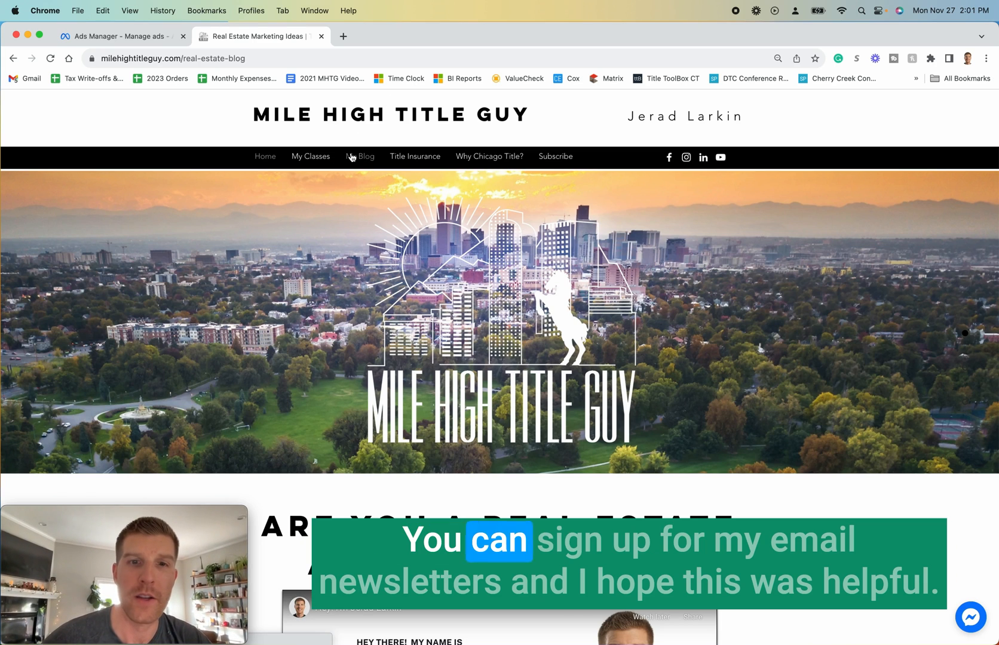
left_click(367, 156)
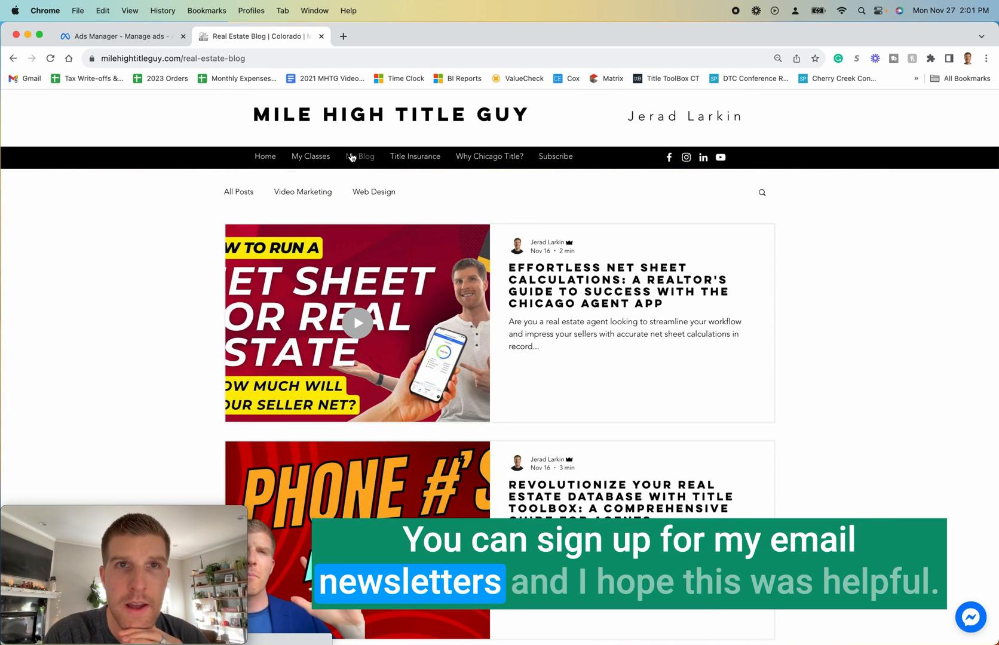
left_click(970, 616)
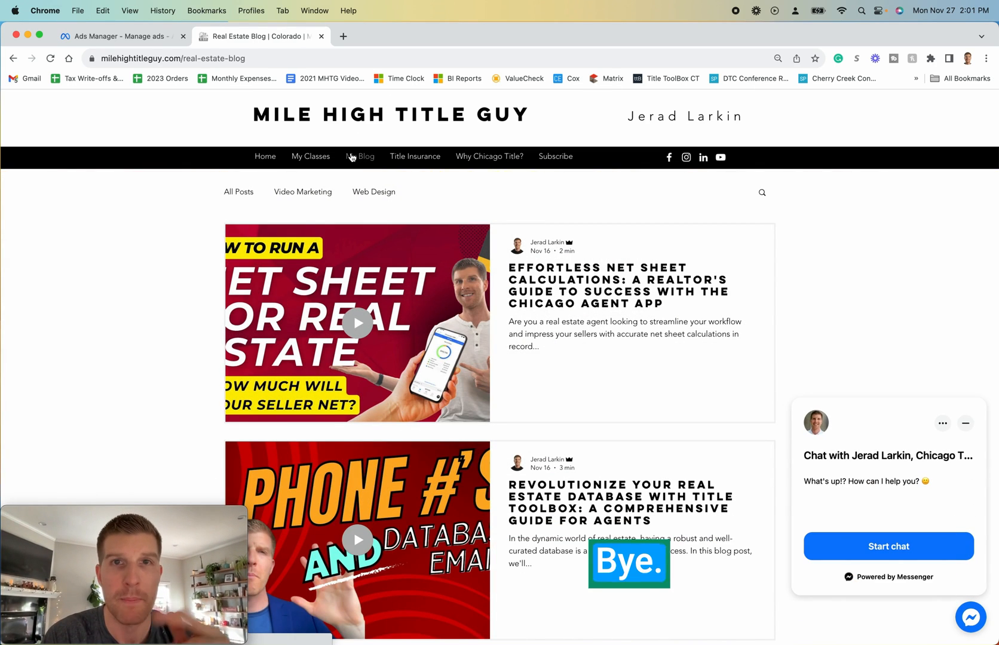